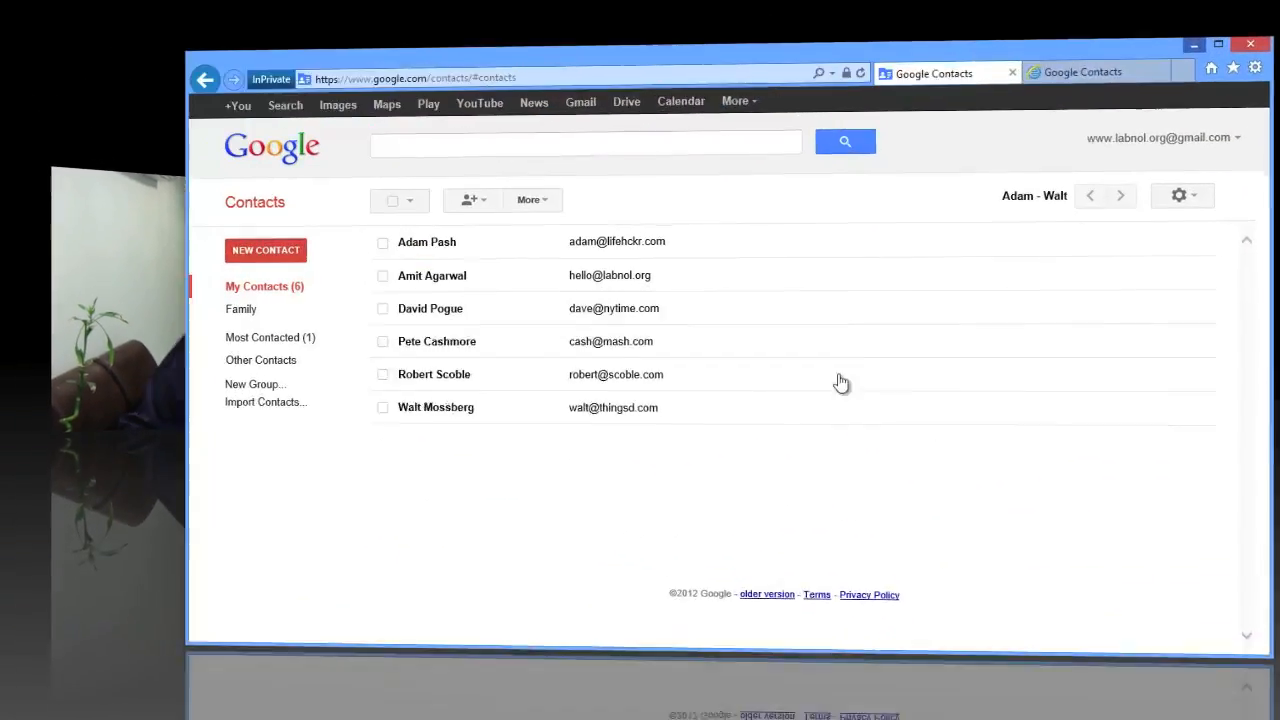
Step: Select Amit Agarwal, David Pogue and Robert Scoble and create the 'Personal' group for them
{"action": "left_click", "coordinate": [1218, 43]}
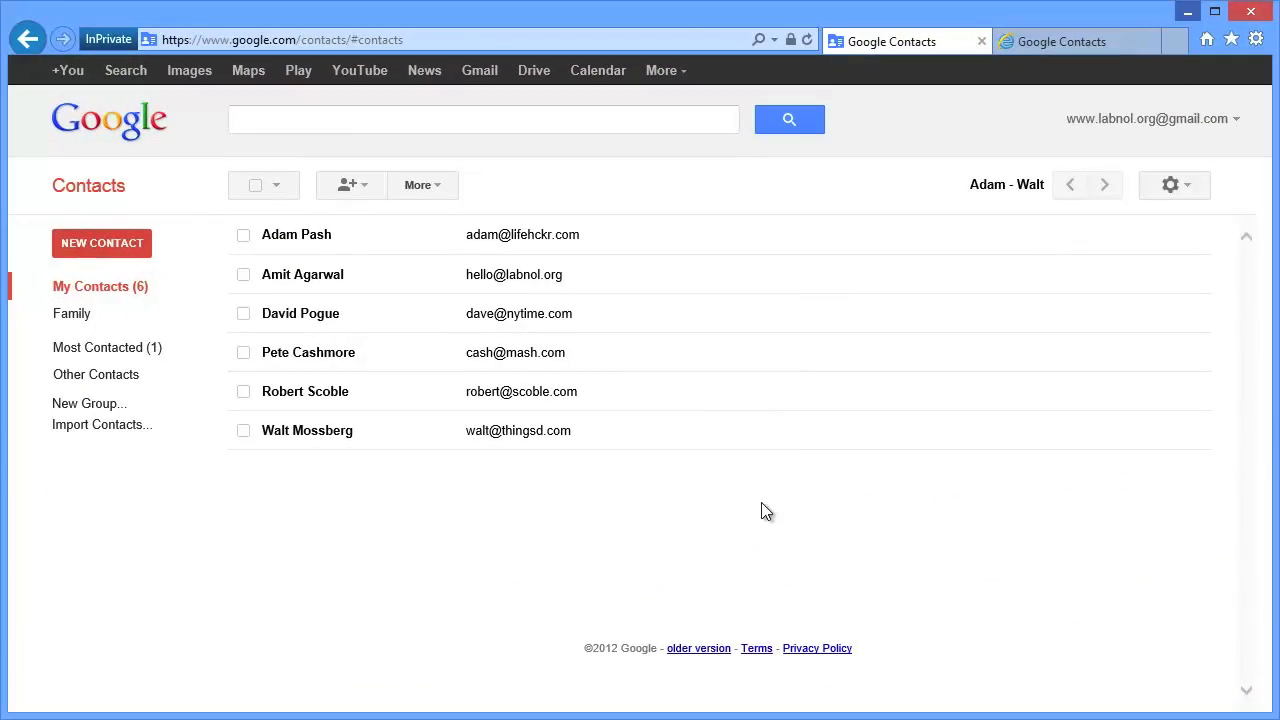
{"action": "mouse_move", "coordinate": [378, 443]}
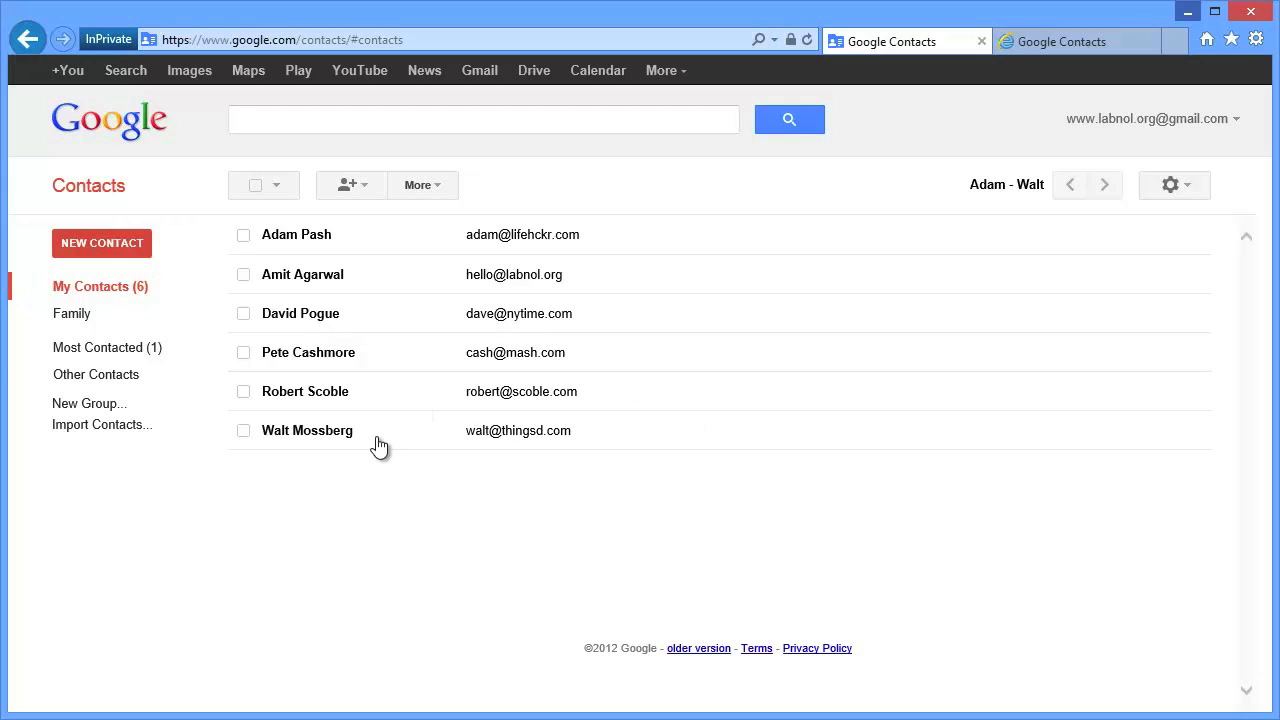
{"action": "left_click", "coordinate": [302, 274]}
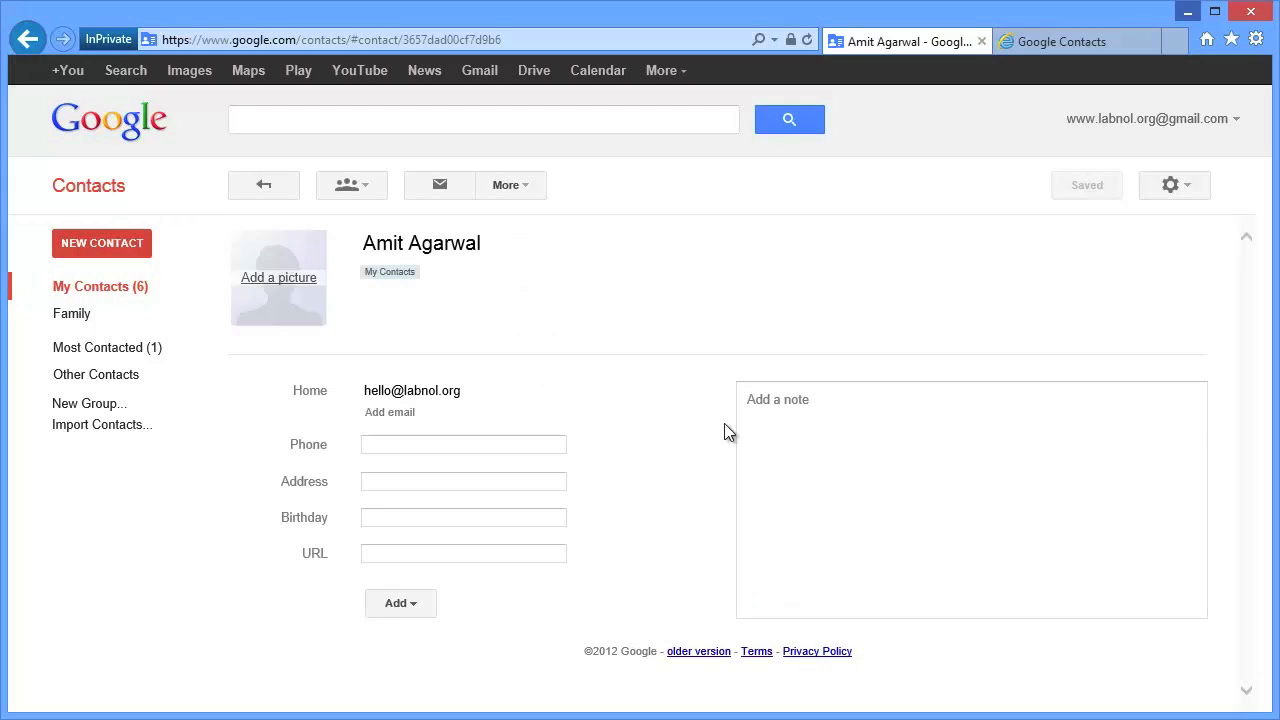
{"action": "mouse_move", "coordinate": [580, 481]}
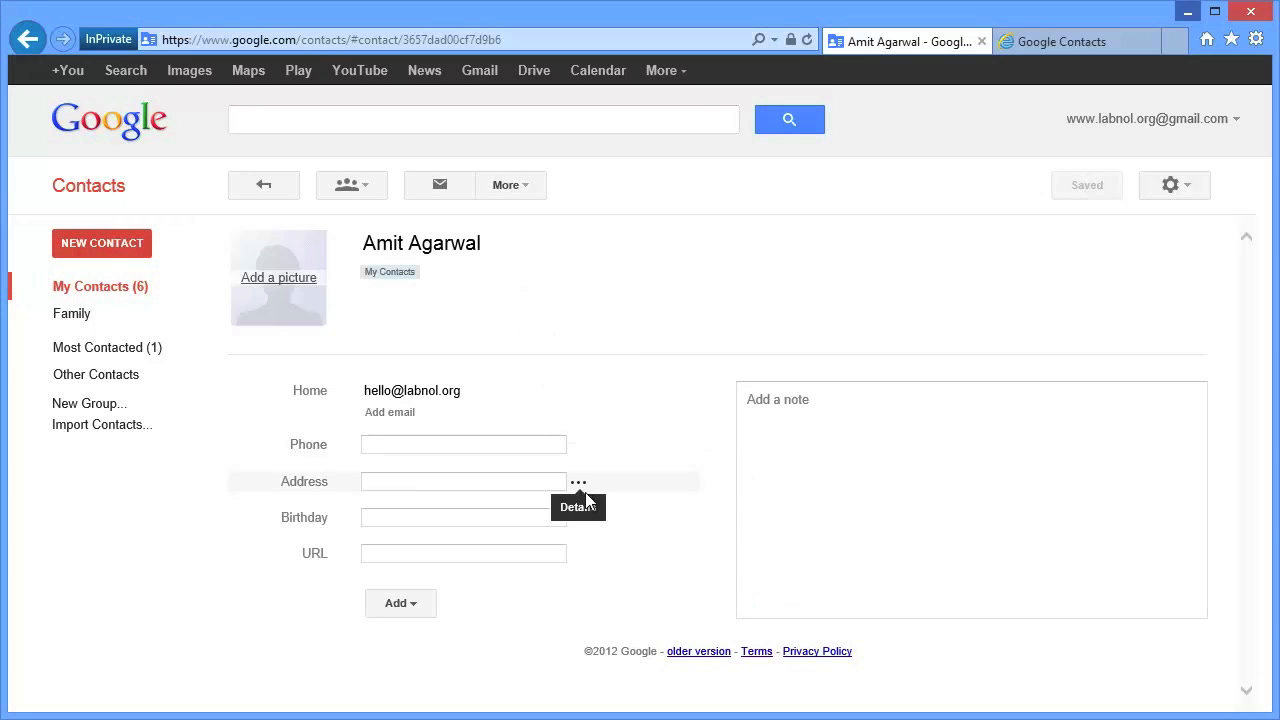
{"action": "mouse_move", "coordinate": [612, 570]}
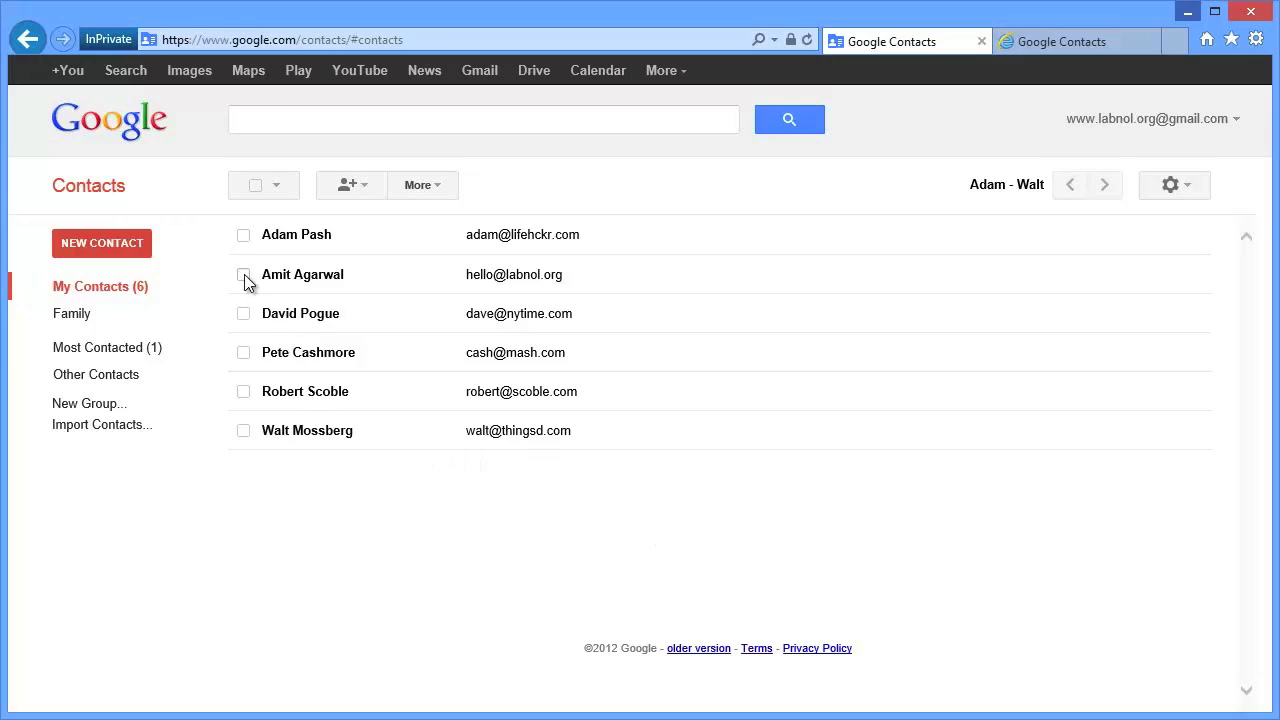
{"action": "left_click", "coordinate": [243, 313]}
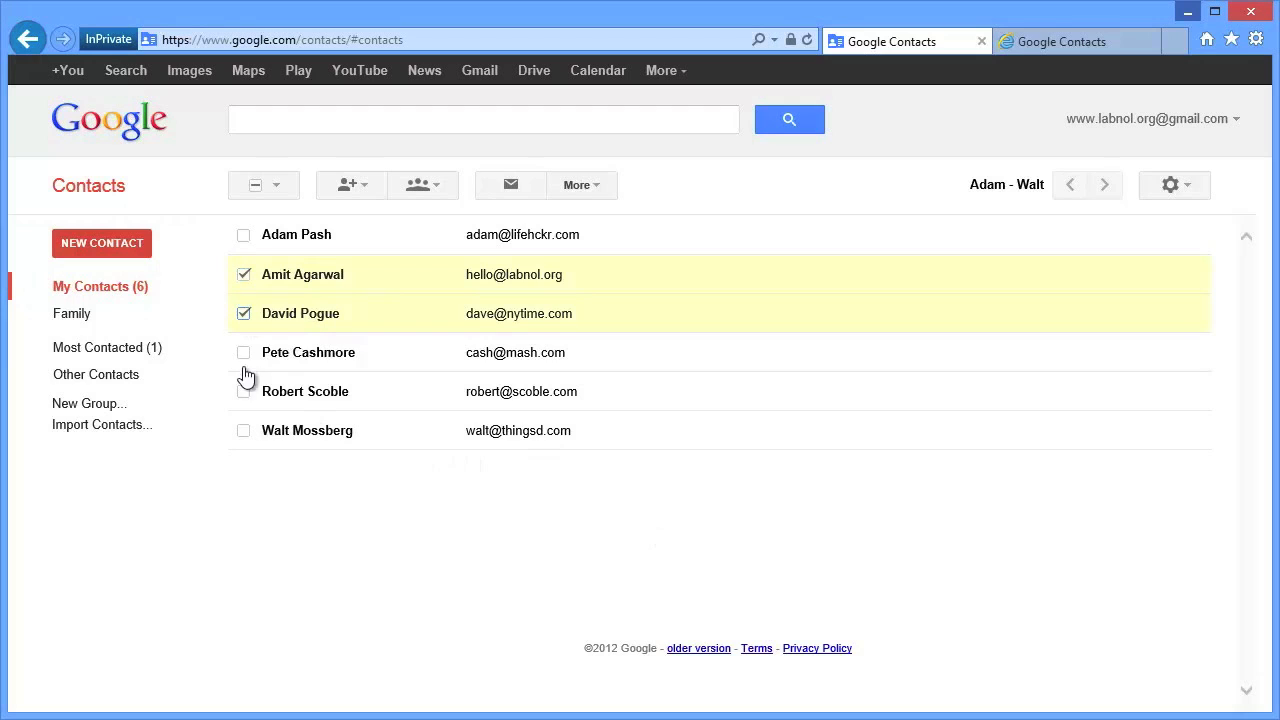
{"action": "left_click", "coordinate": [243, 391]}
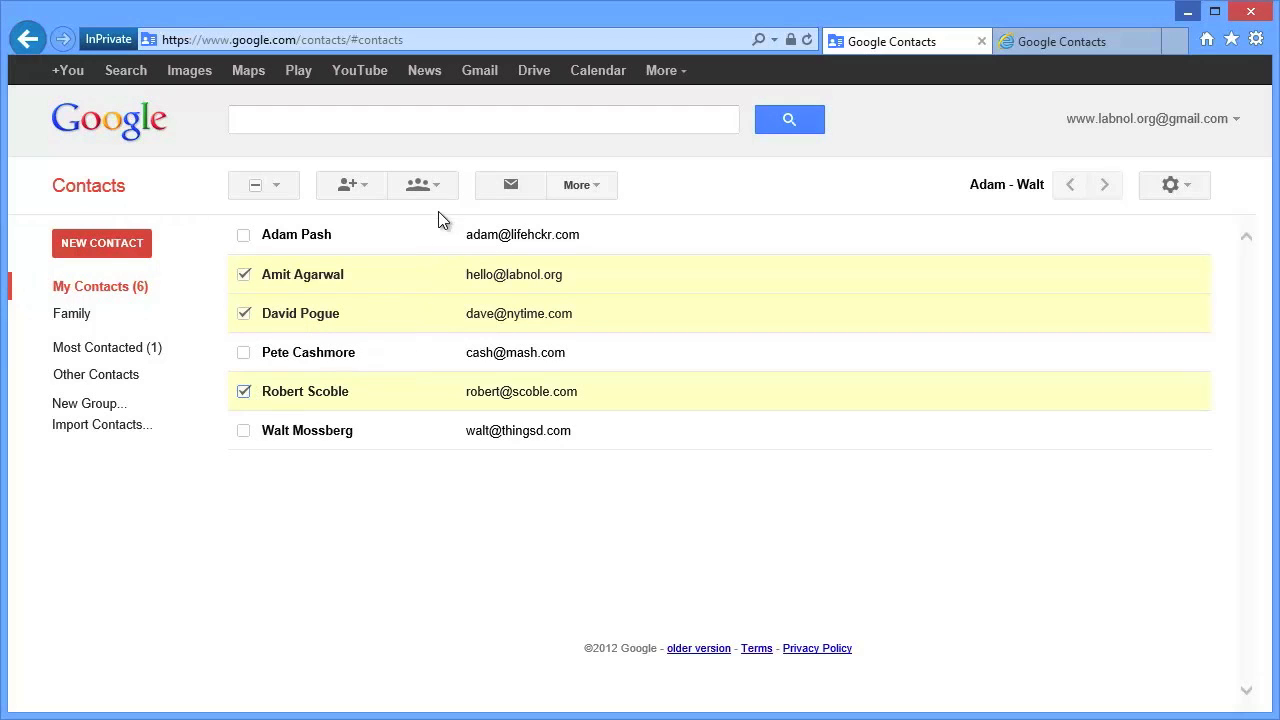
{"action": "left_click", "coordinate": [417, 184]}
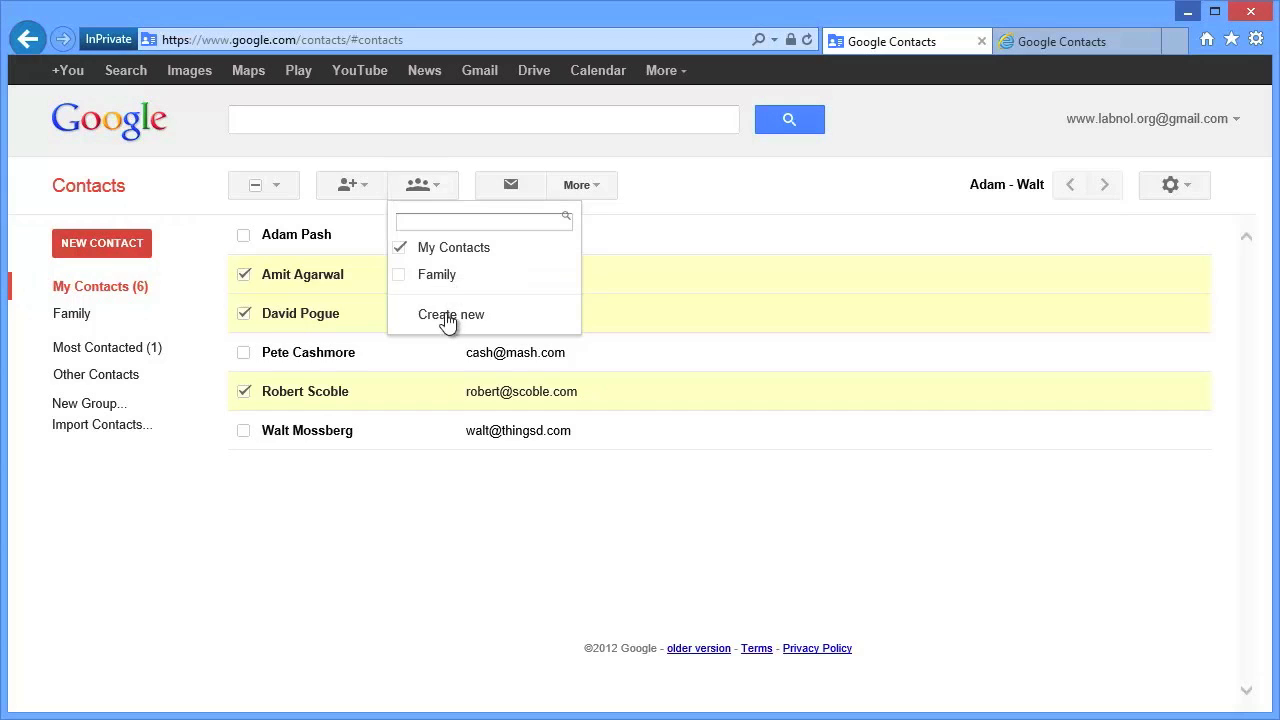
{"action": "left_click", "coordinate": [451, 314]}
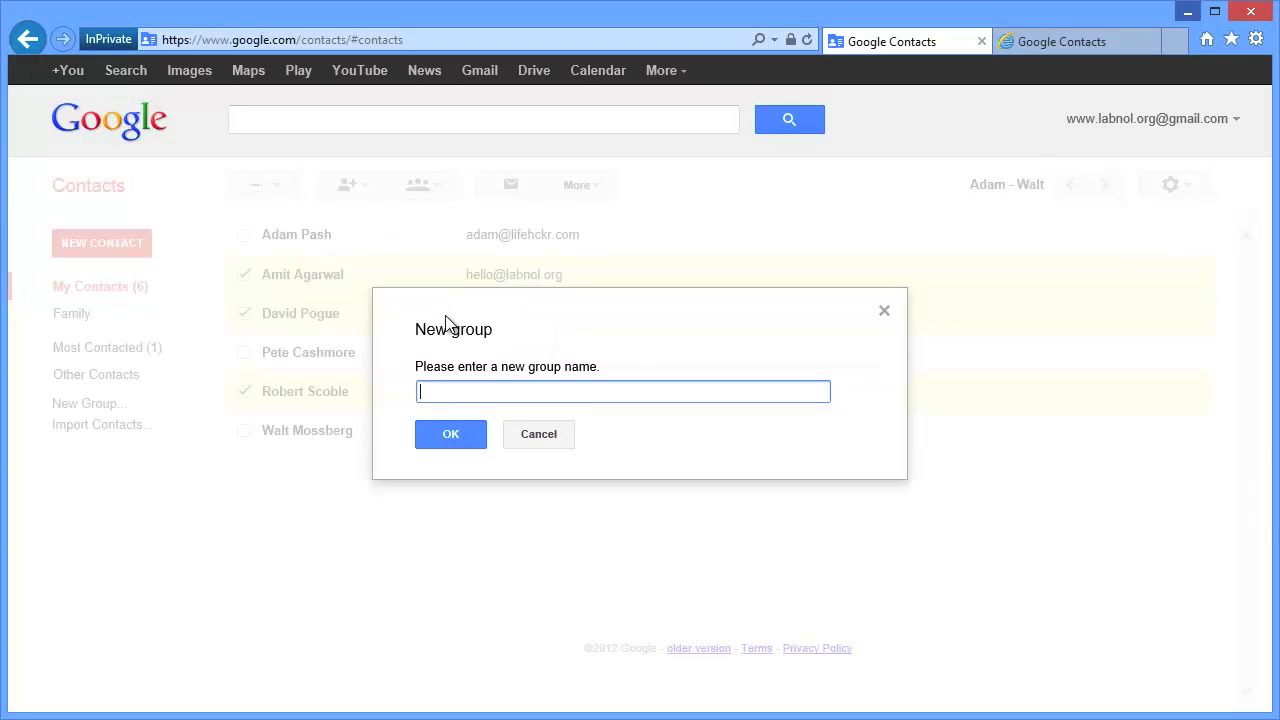
{"action": "type", "text": "Personal"}
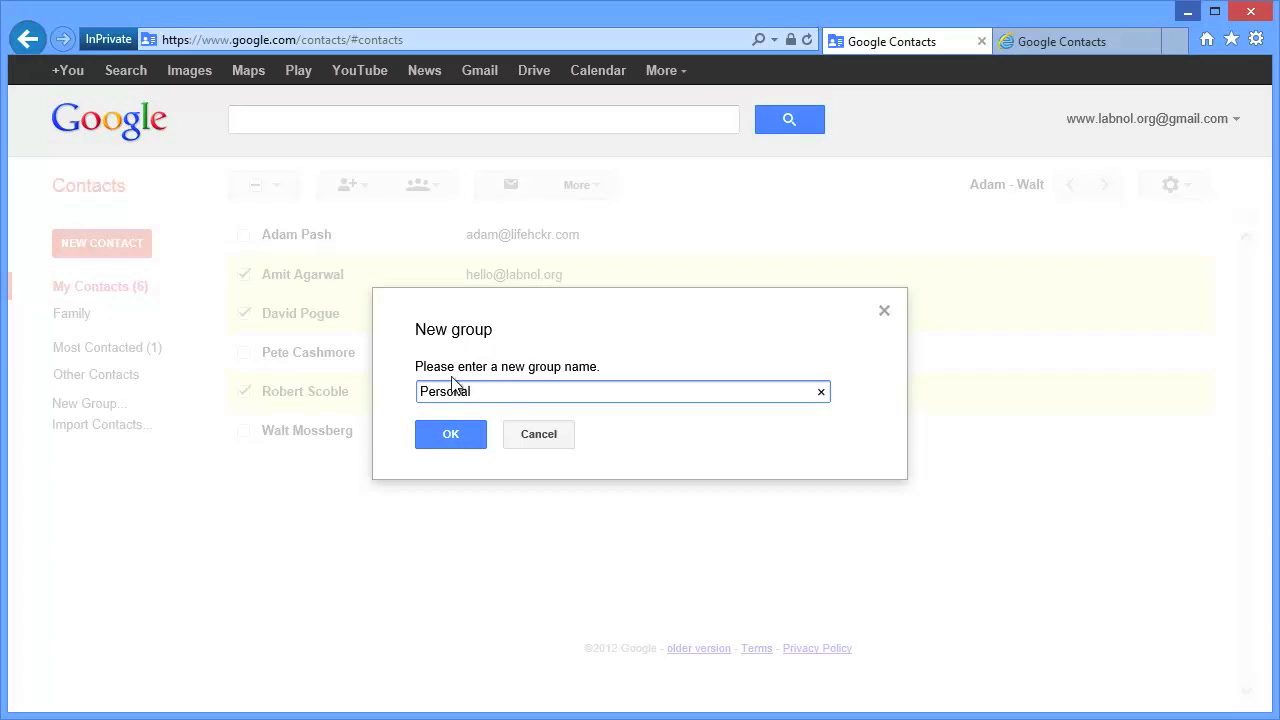
{"action": "left_click", "coordinate": [450, 433]}
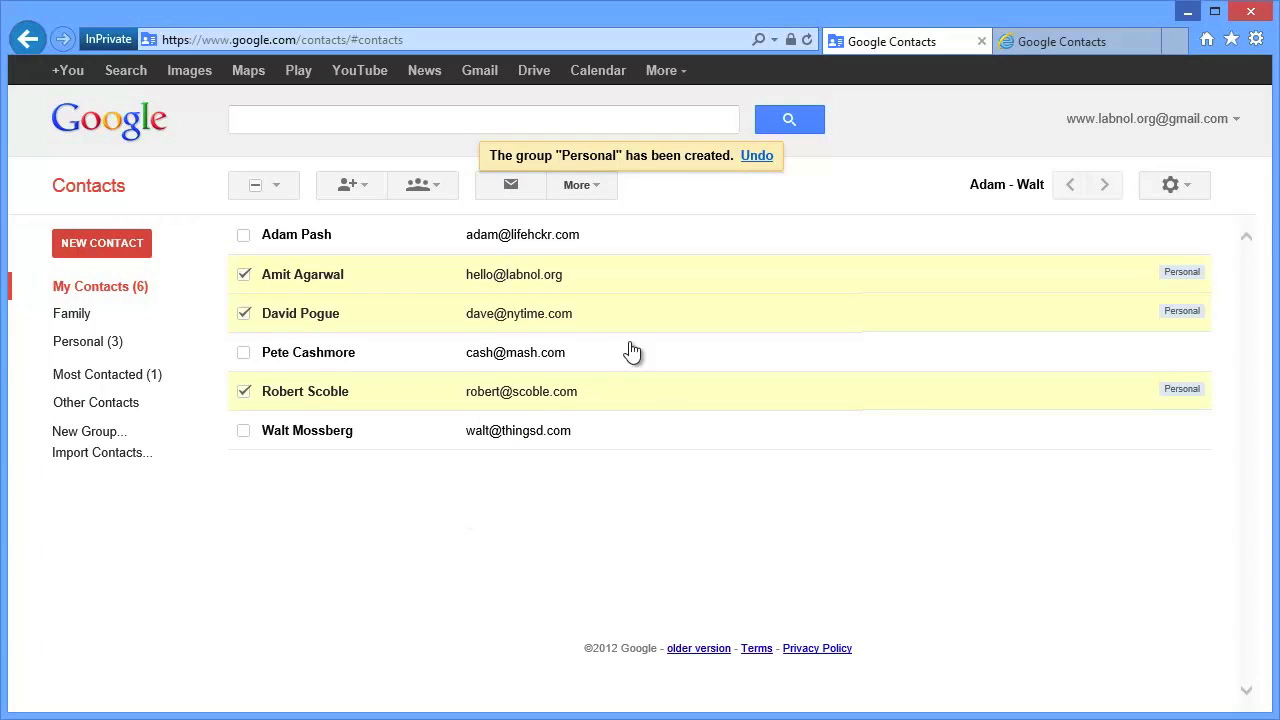
Step: Duplicate the Google Contacts script project as 'Copy of Google Contacts'
{"action": "left_click", "coordinate": [1074, 41]}
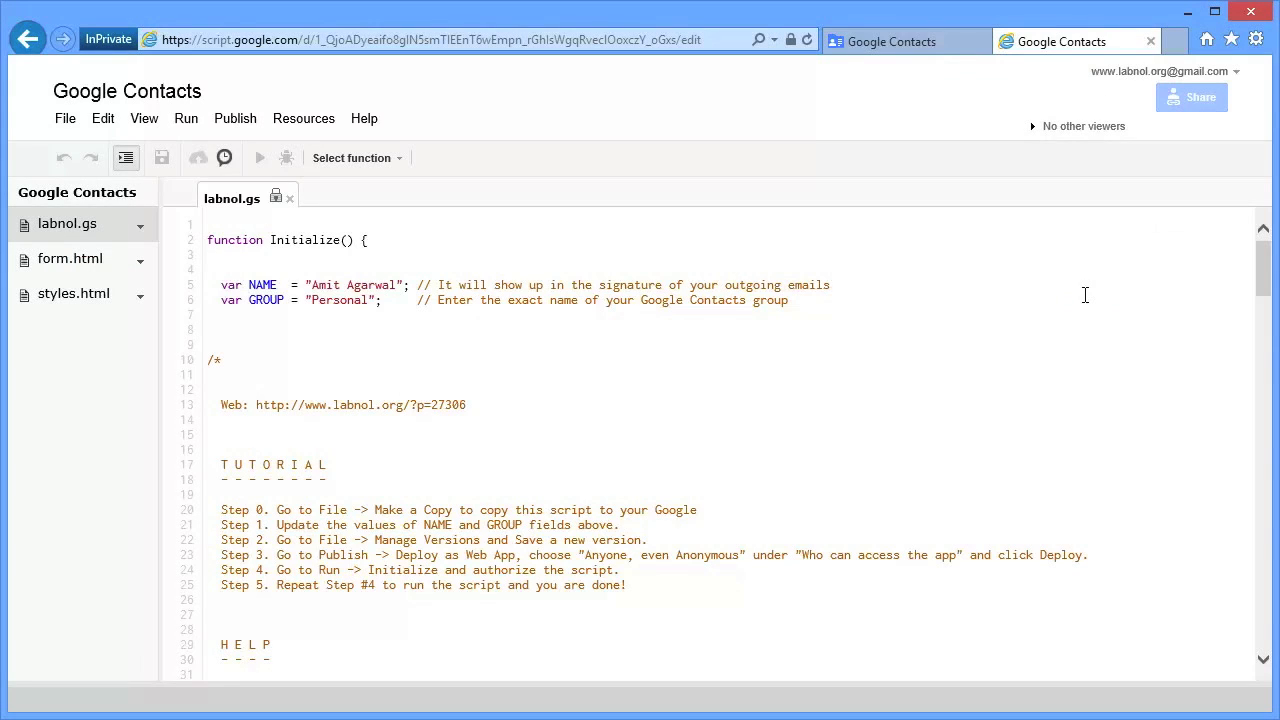
{"action": "mouse_move", "coordinate": [72, 137]}
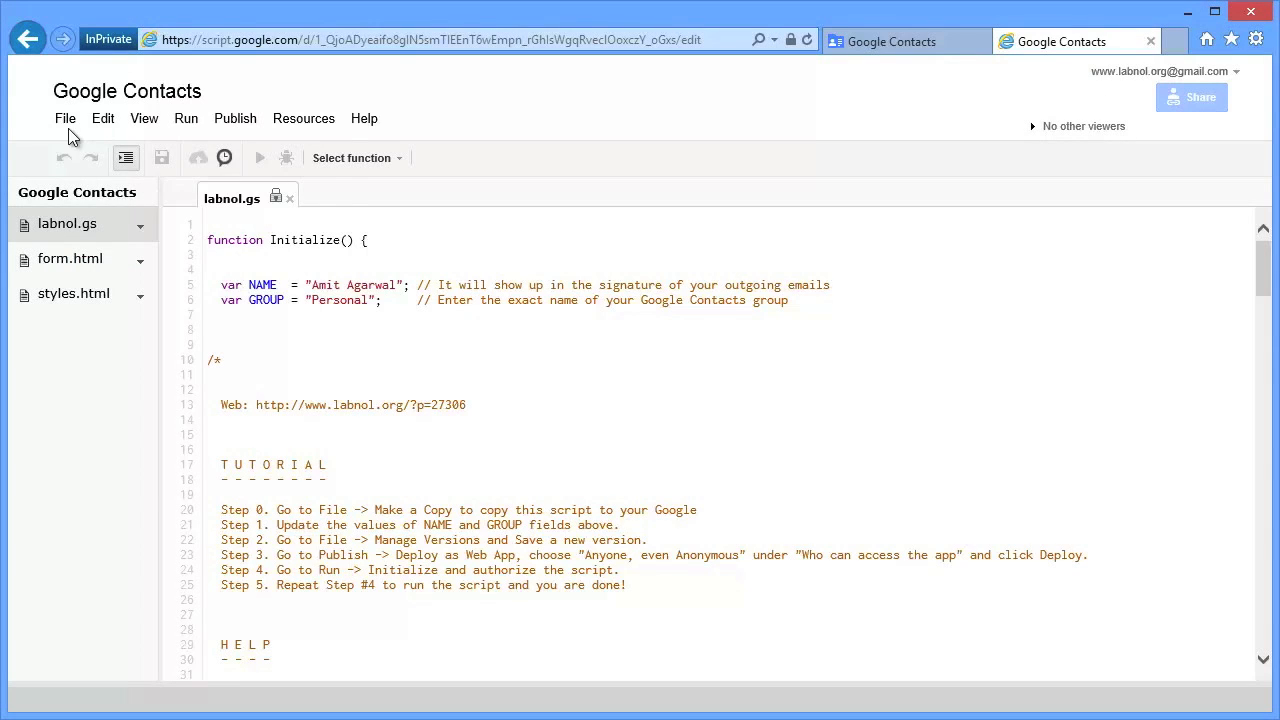
{"action": "left_click", "coordinate": [65, 118]}
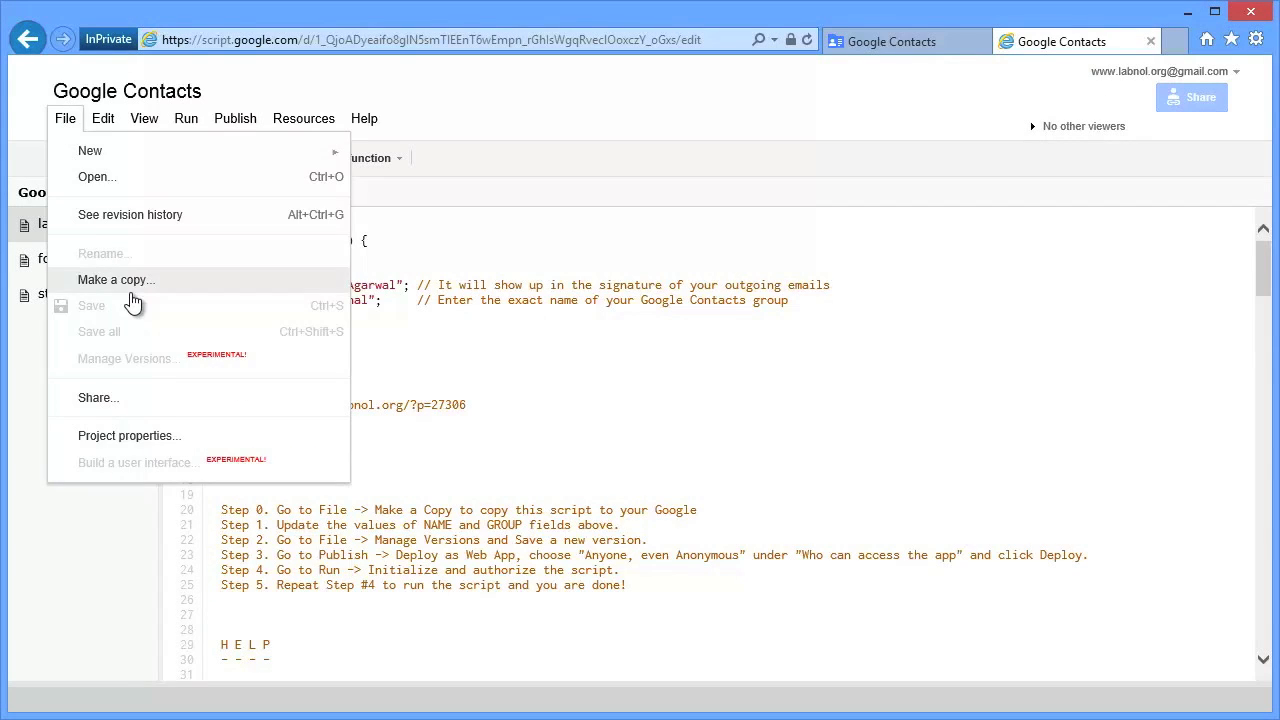
{"action": "left_click", "coordinate": [115, 279]}
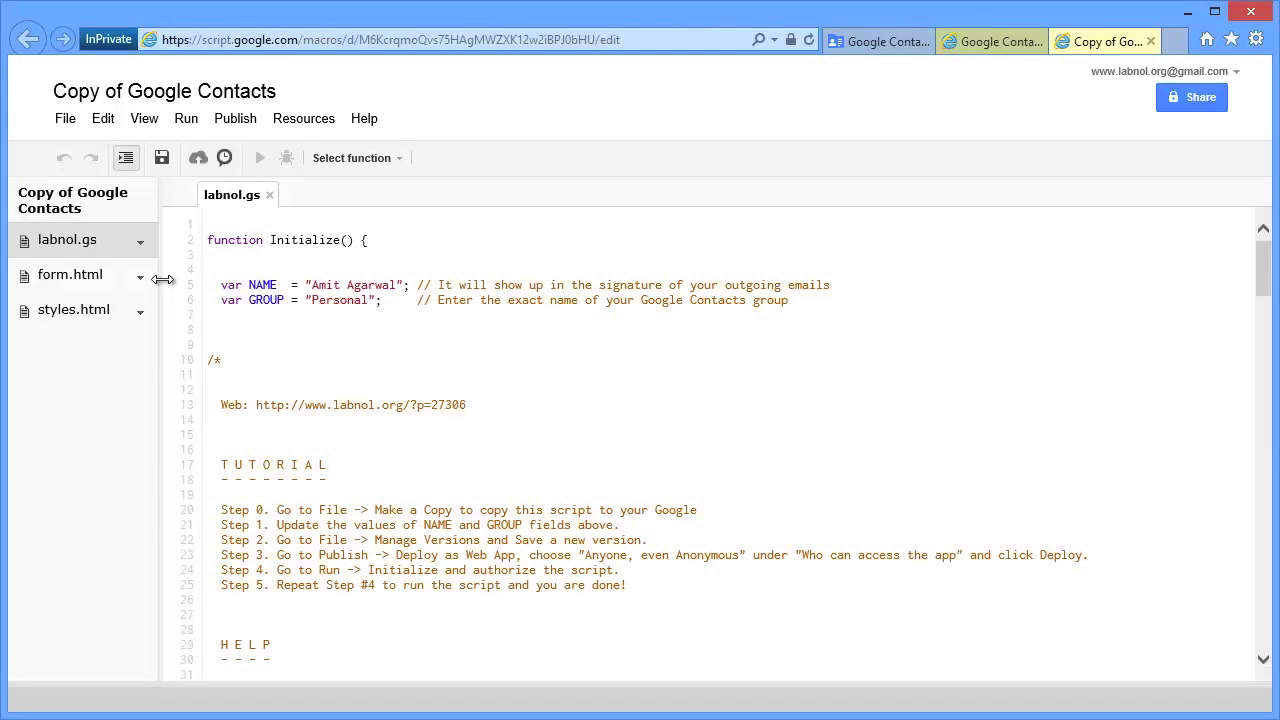
{"action": "mouse_move", "coordinate": [705, 446]}
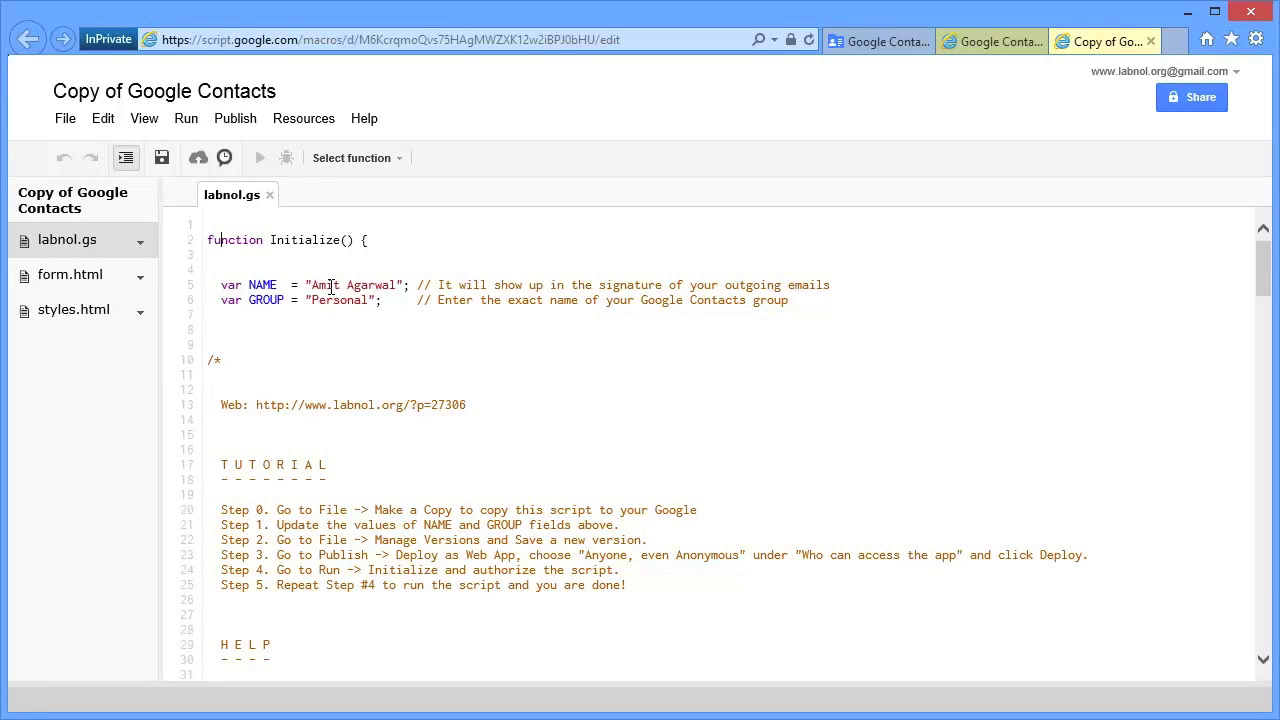
{"action": "double_click", "coordinate": [324, 285]}
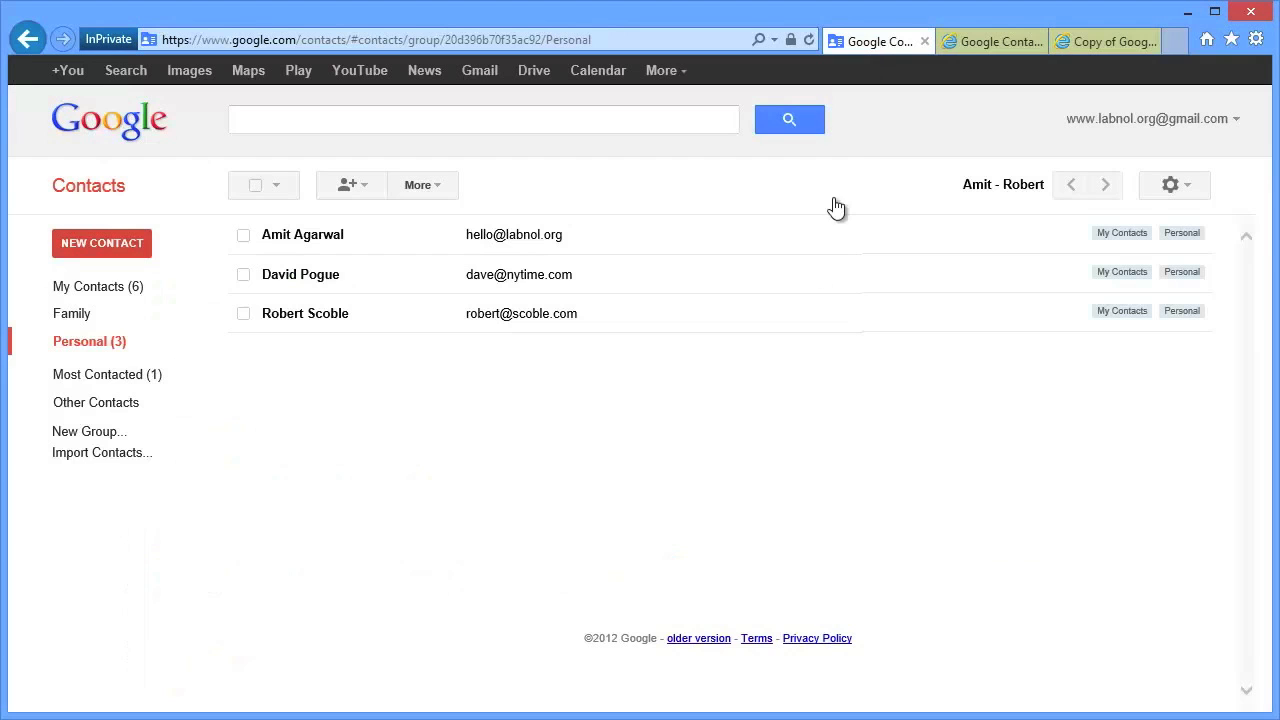
{"action": "mouse_move", "coordinate": [89, 341]}
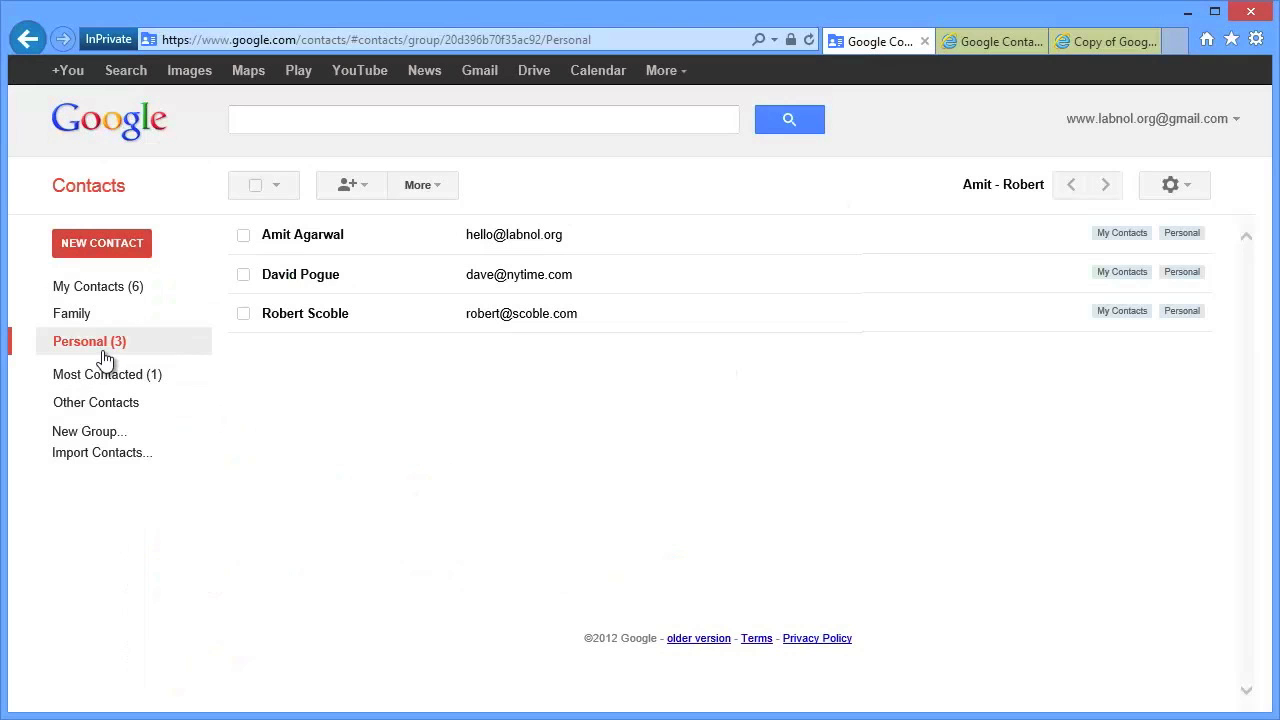
{"action": "left_click", "coordinate": [1104, 41]}
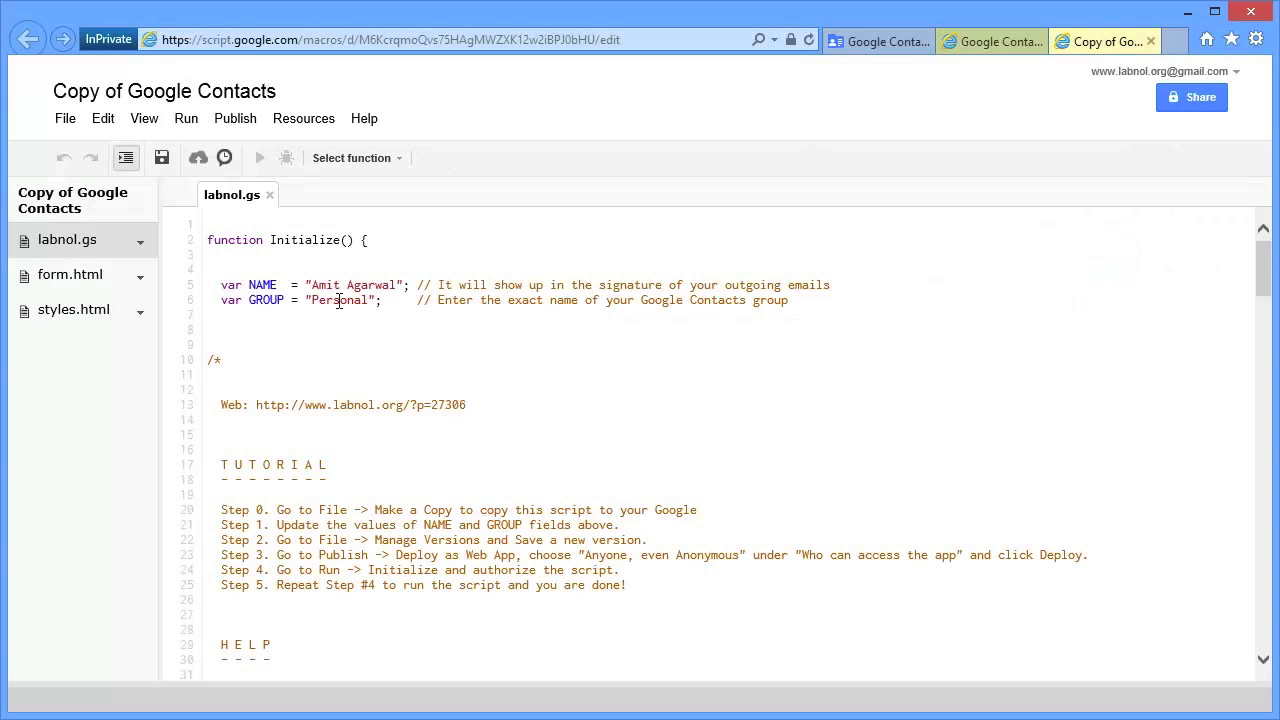
{"action": "double_click", "coordinate": [340, 300]}
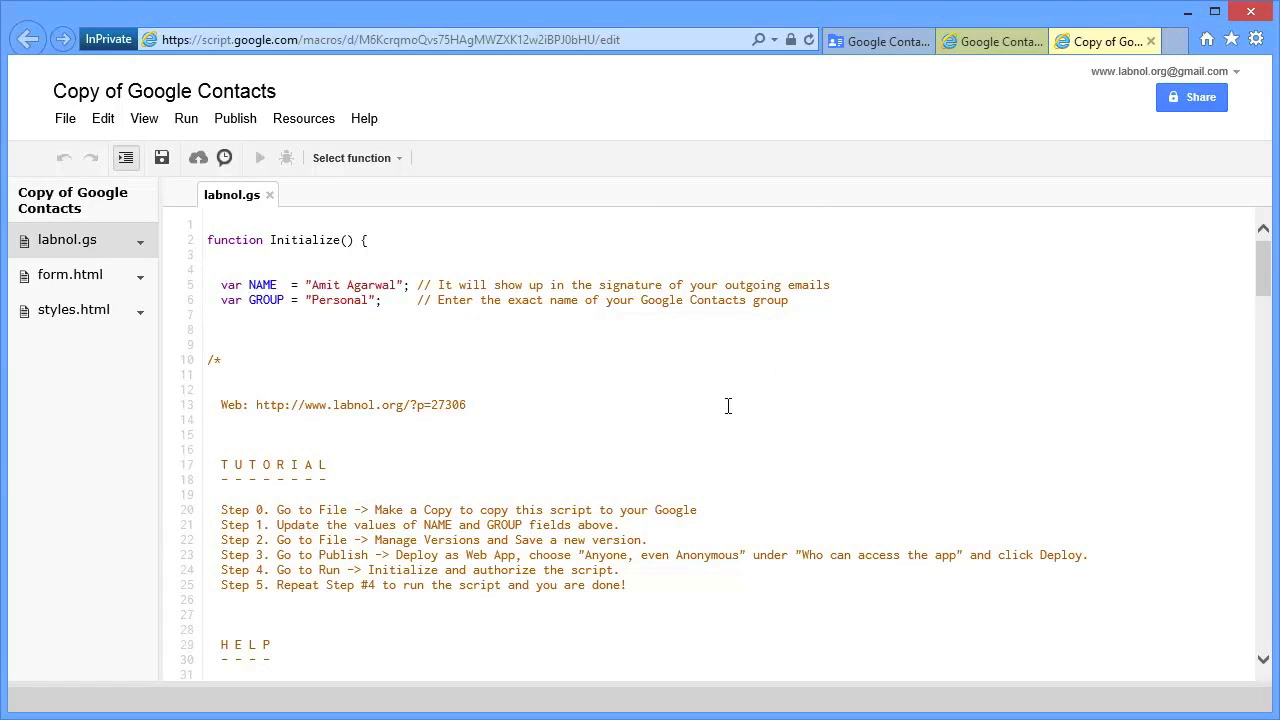
Step: Save a new version of the script project
{"action": "left_click", "coordinate": [64, 118]}
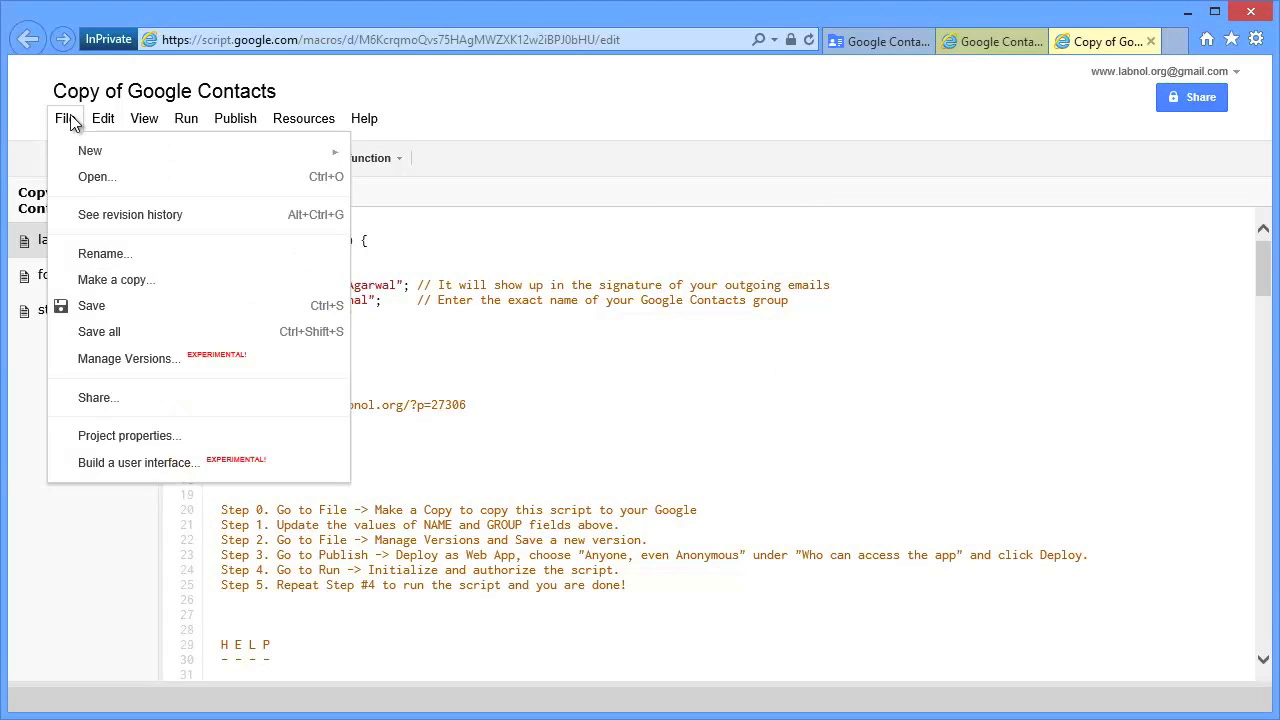
{"action": "mouse_move", "coordinate": [128, 358]}
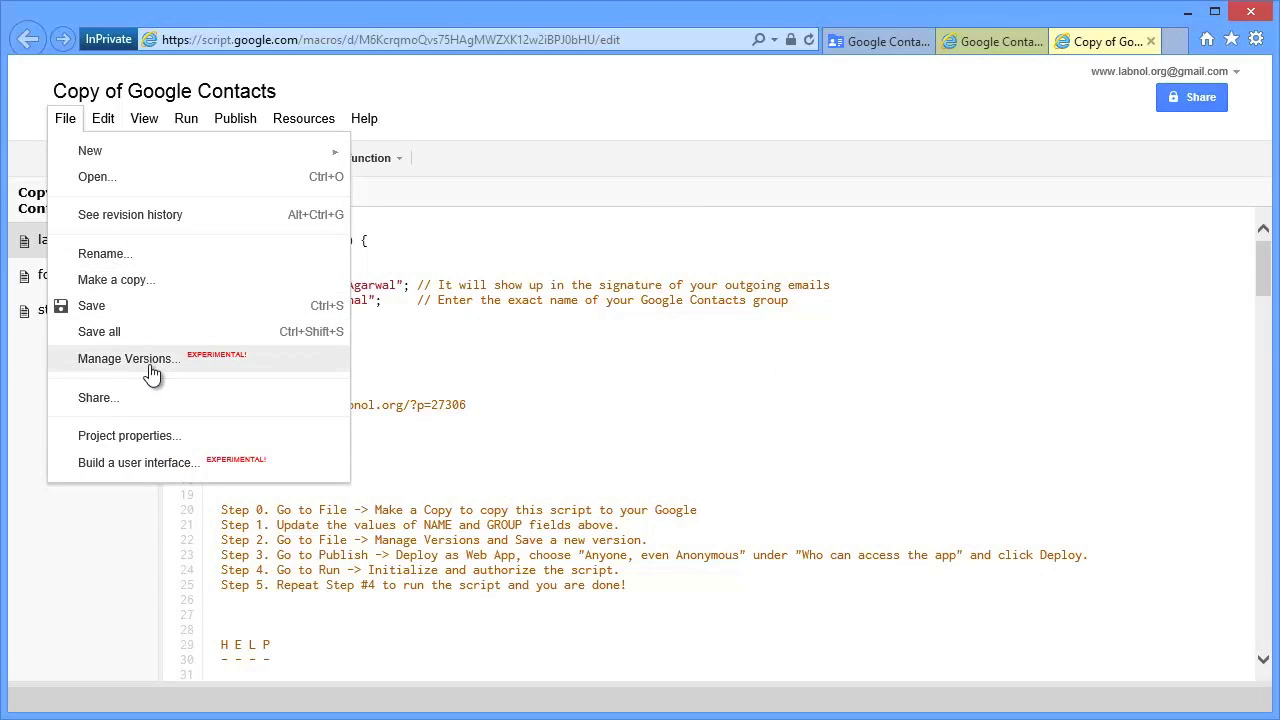
{"action": "left_click", "coordinate": [127, 358]}
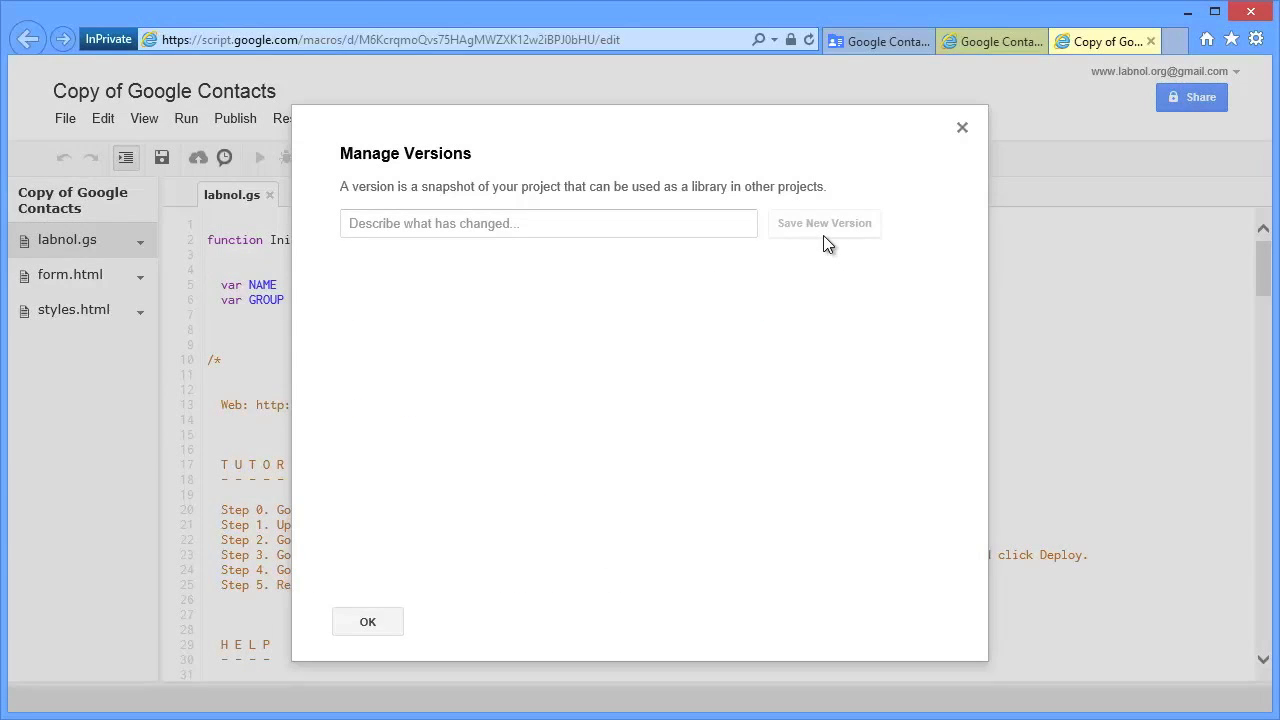
{"action": "left_click", "coordinate": [367, 621]}
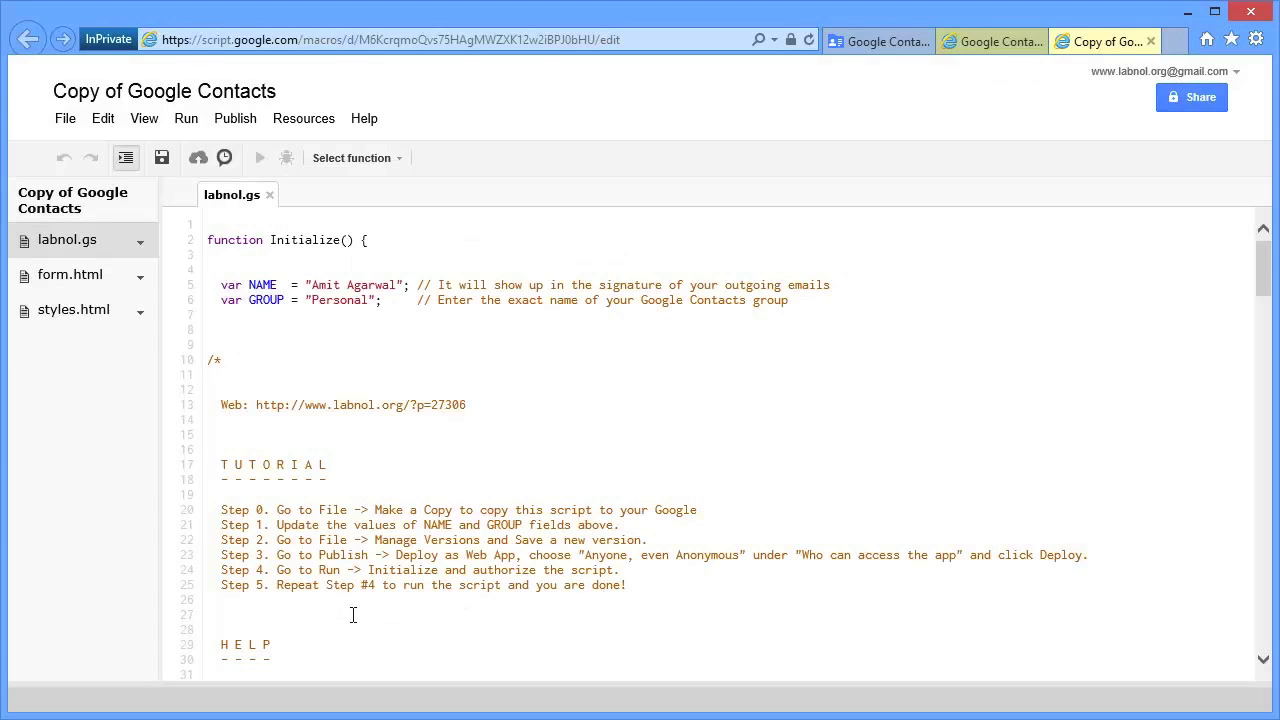
Step: Deploy as web app with access set to 'Anyone, even anonymous'
{"action": "left_click", "coordinate": [235, 118]}
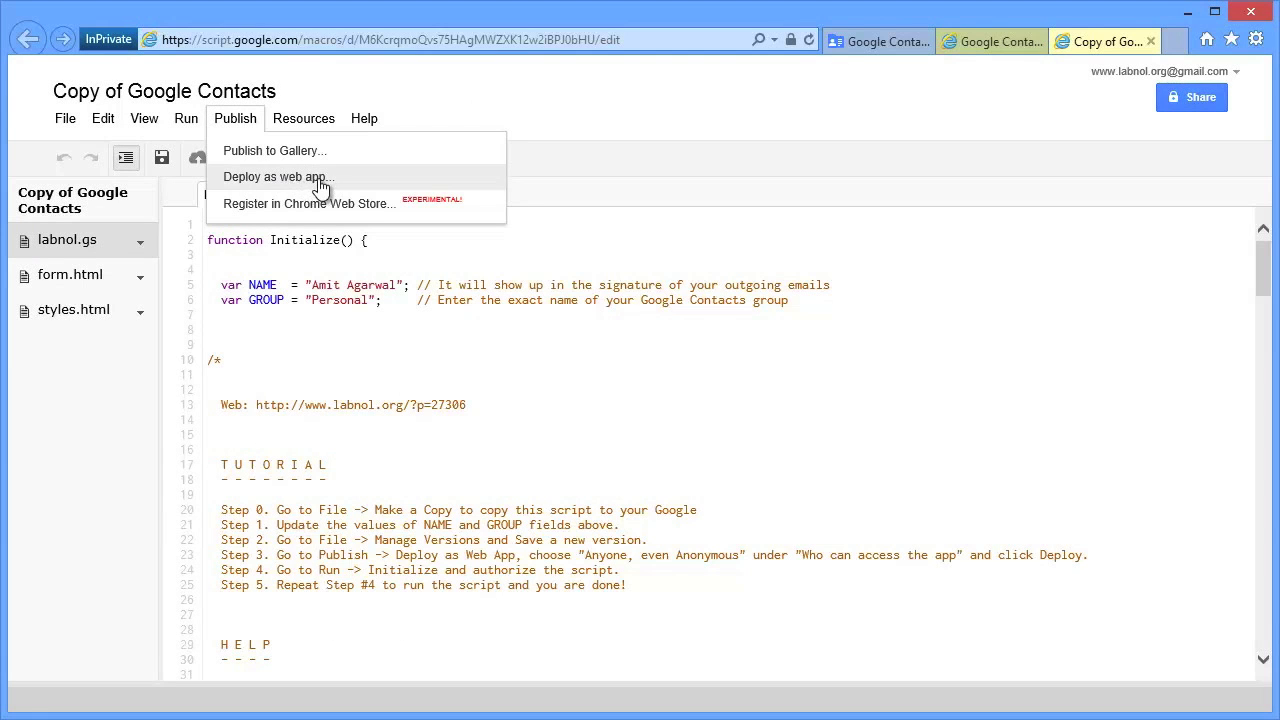
{"action": "left_click", "coordinate": [278, 176]}
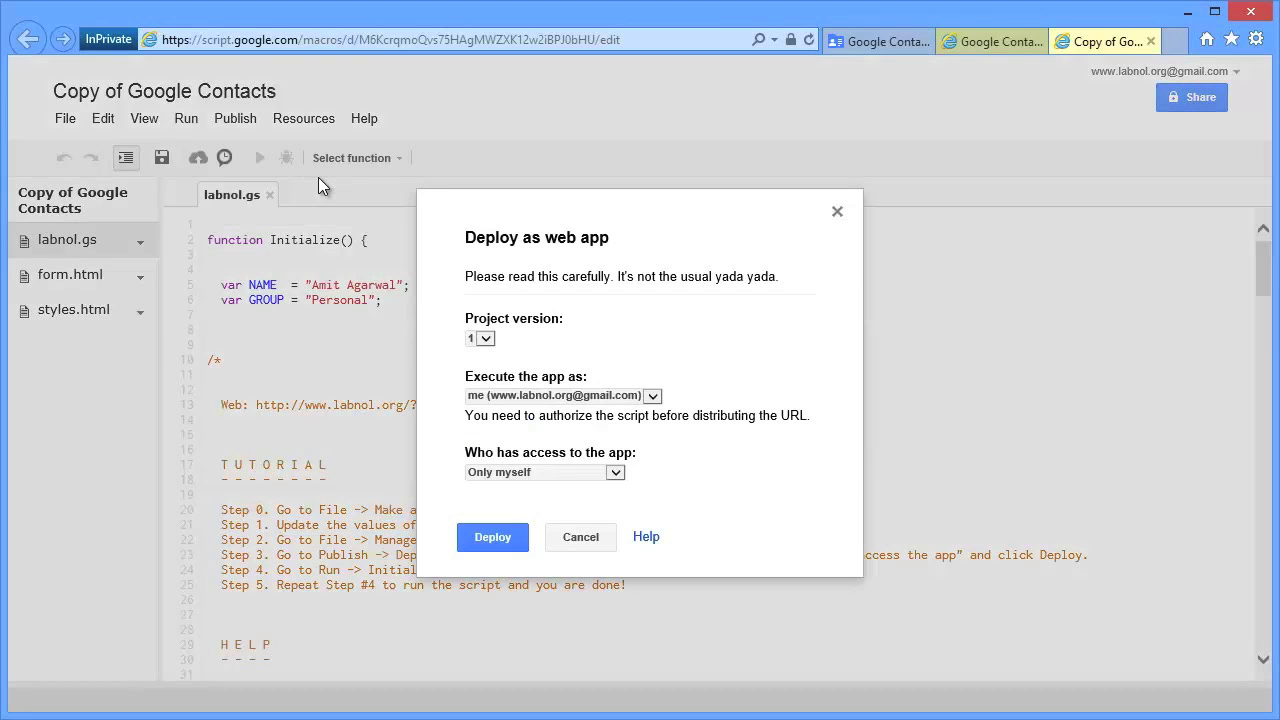
{"action": "mouse_move", "coordinate": [653, 349]}
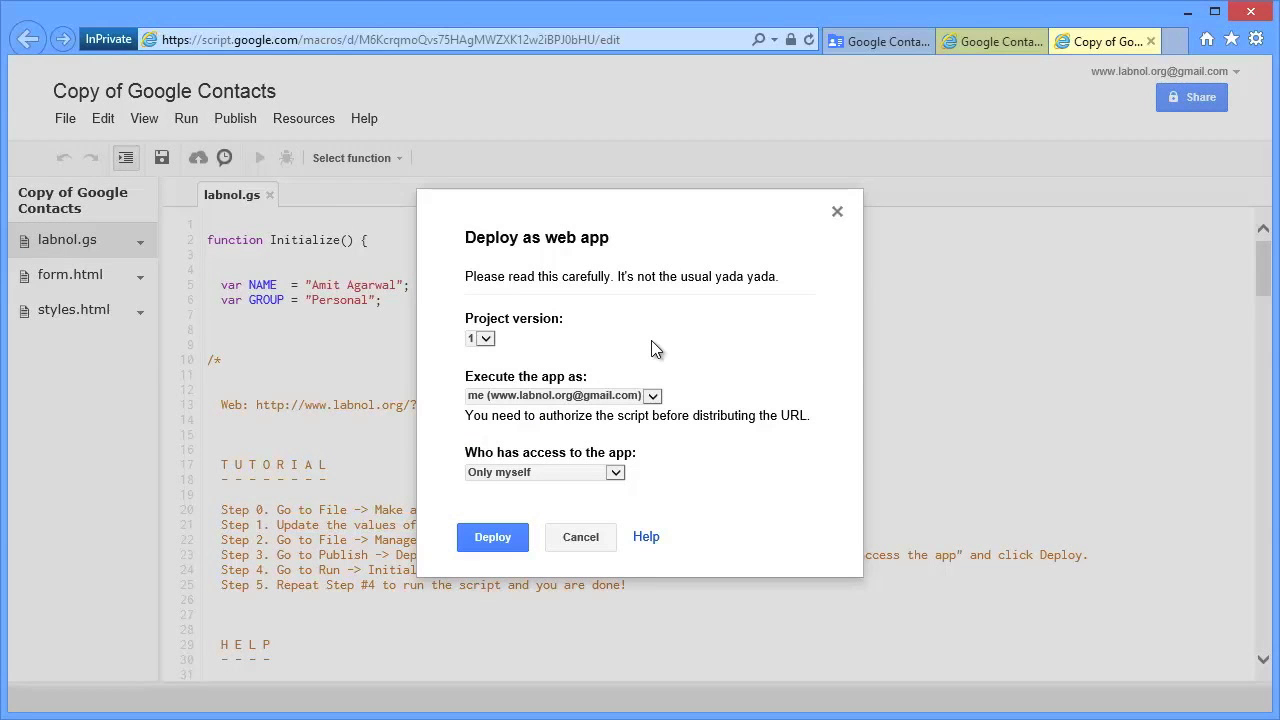
{"action": "mouse_move", "coordinate": [638, 473]}
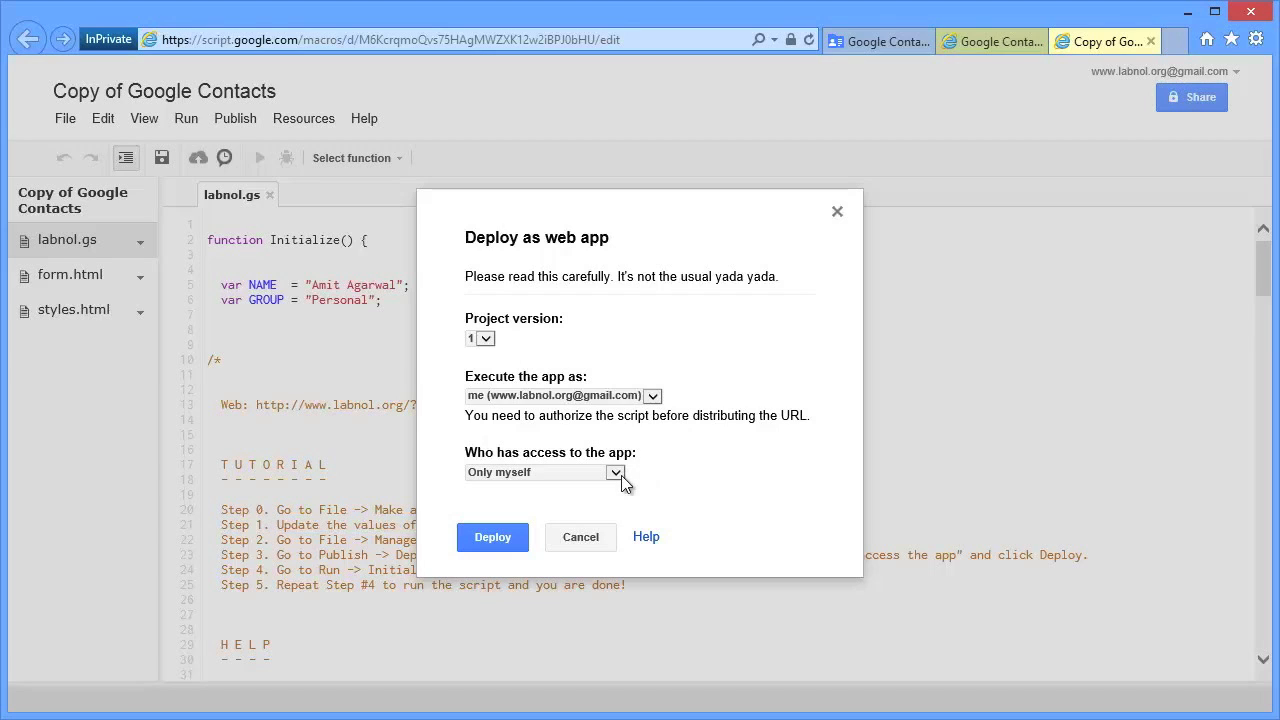
{"action": "left_click", "coordinate": [616, 472]}
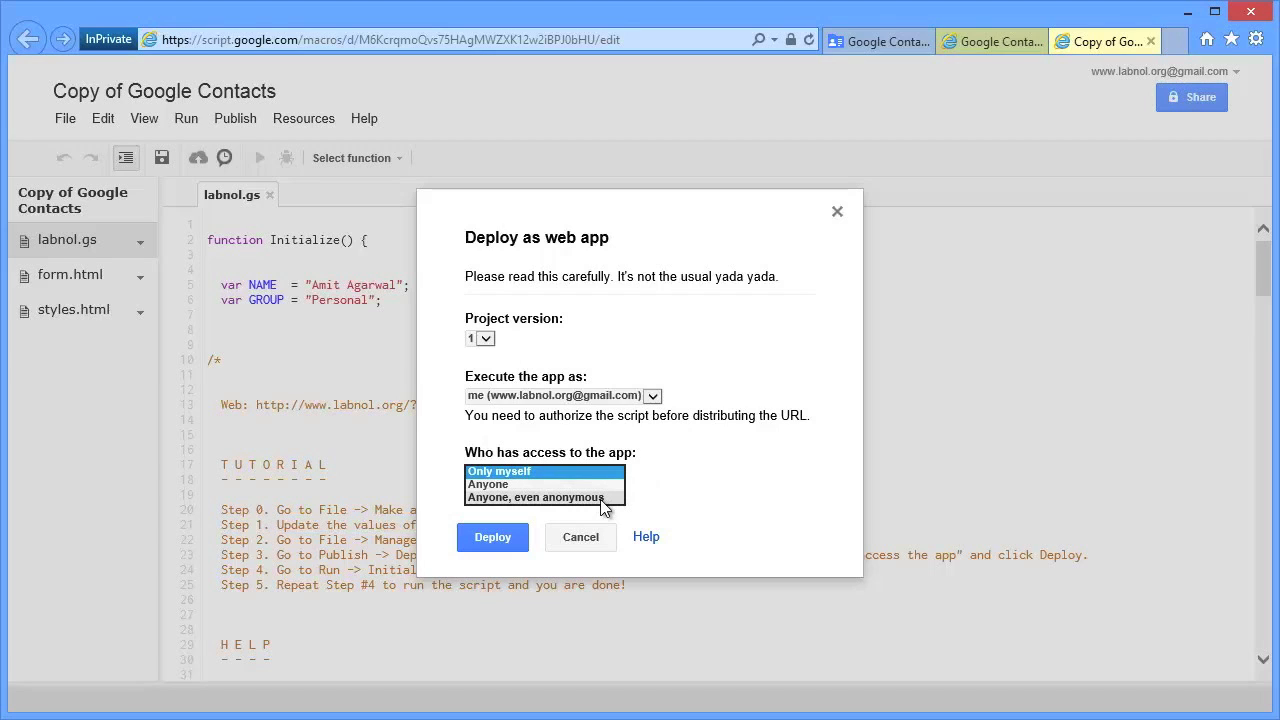
{"action": "left_click", "coordinate": [543, 497]}
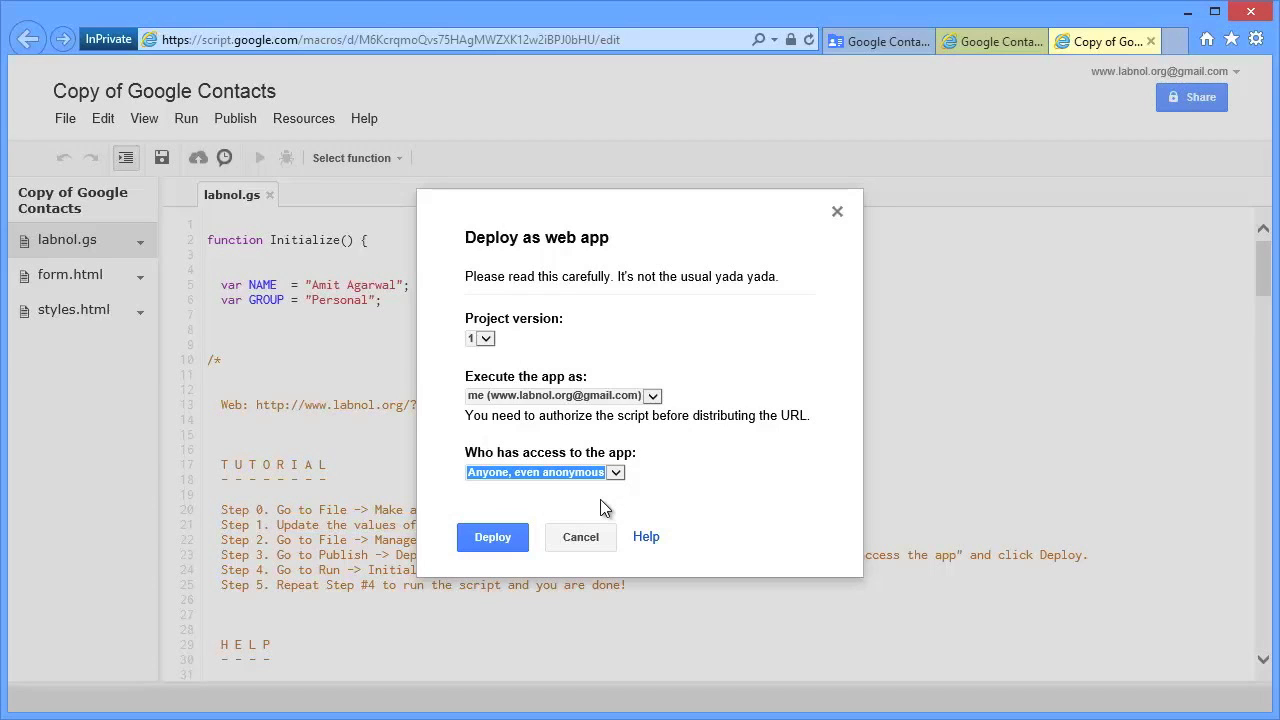
{"action": "mouse_move", "coordinate": [535, 537]}
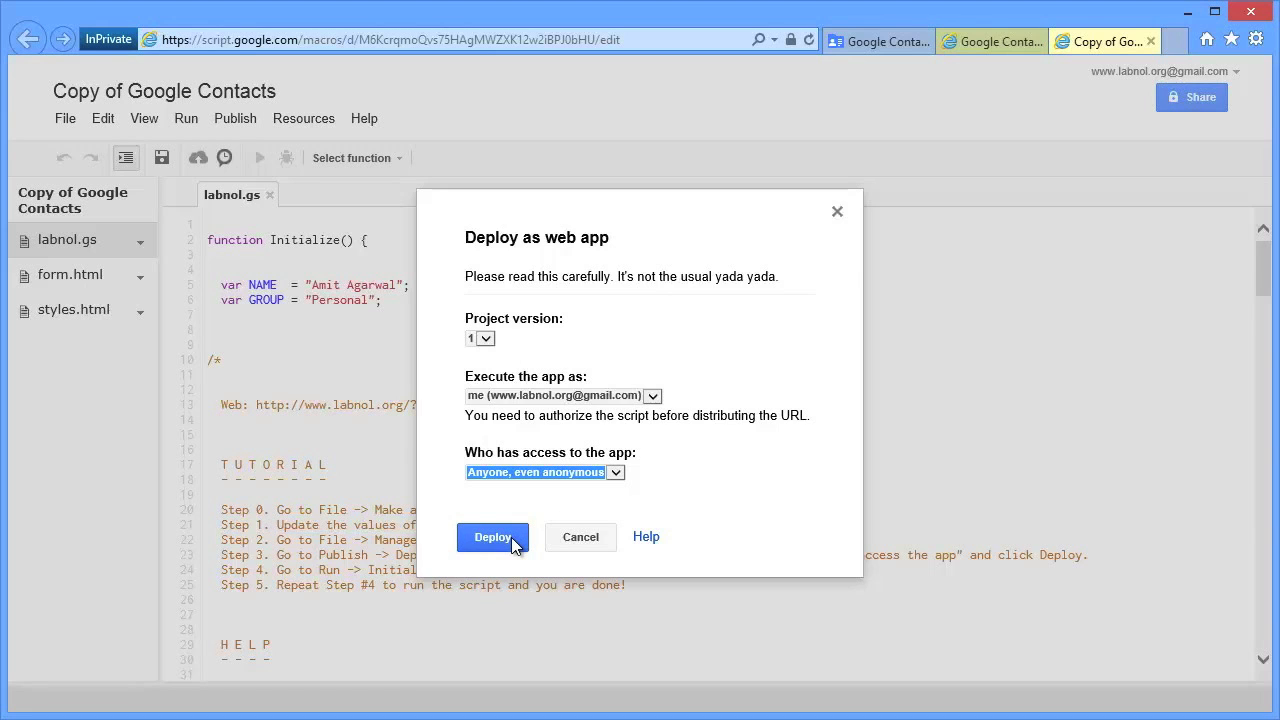
{"action": "left_click", "coordinate": [492, 537]}
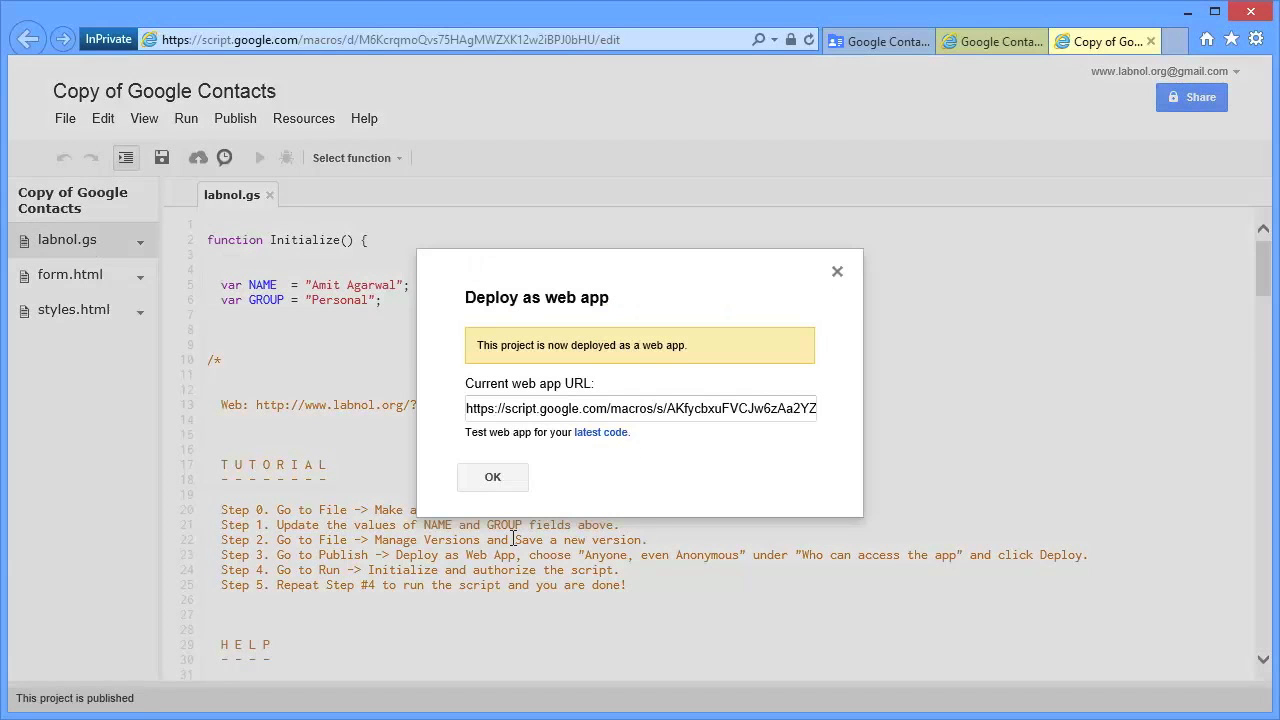
Step: Dismiss the deployment notice, then run Initialize and grant Contacts and Gmail access
{"action": "left_click", "coordinate": [492, 476]}
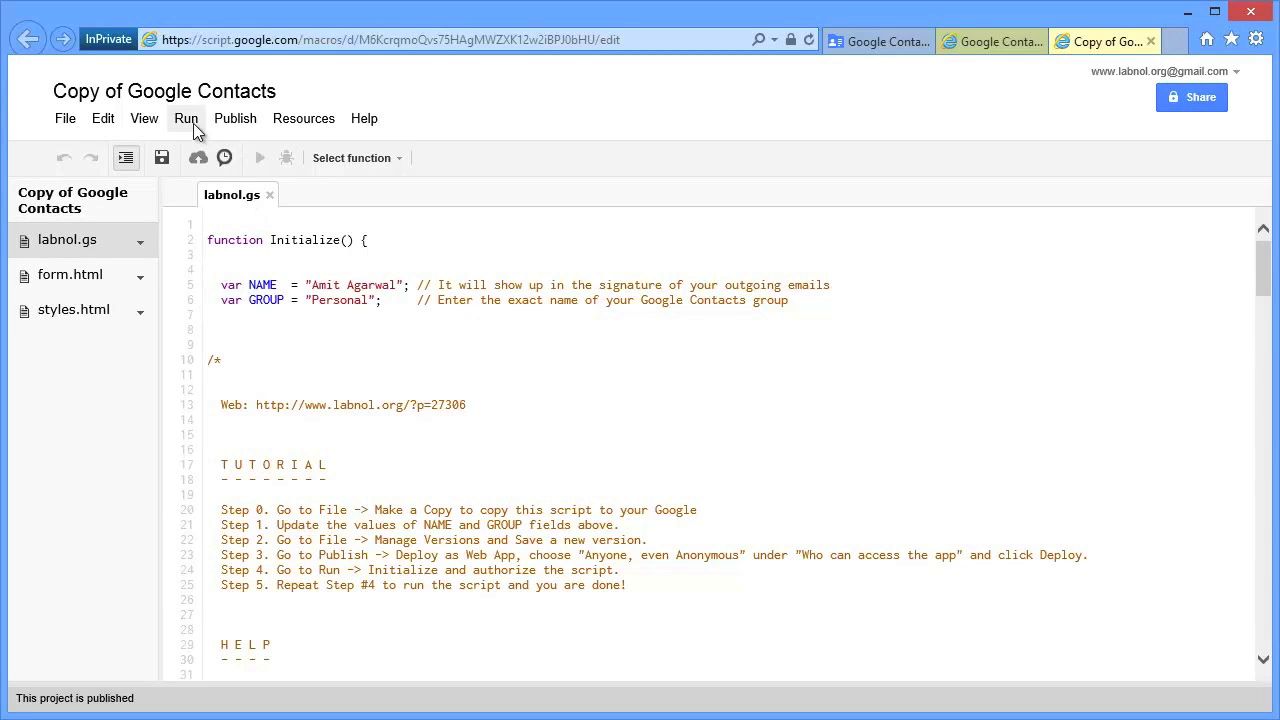
{"action": "left_click", "coordinate": [259, 157]}
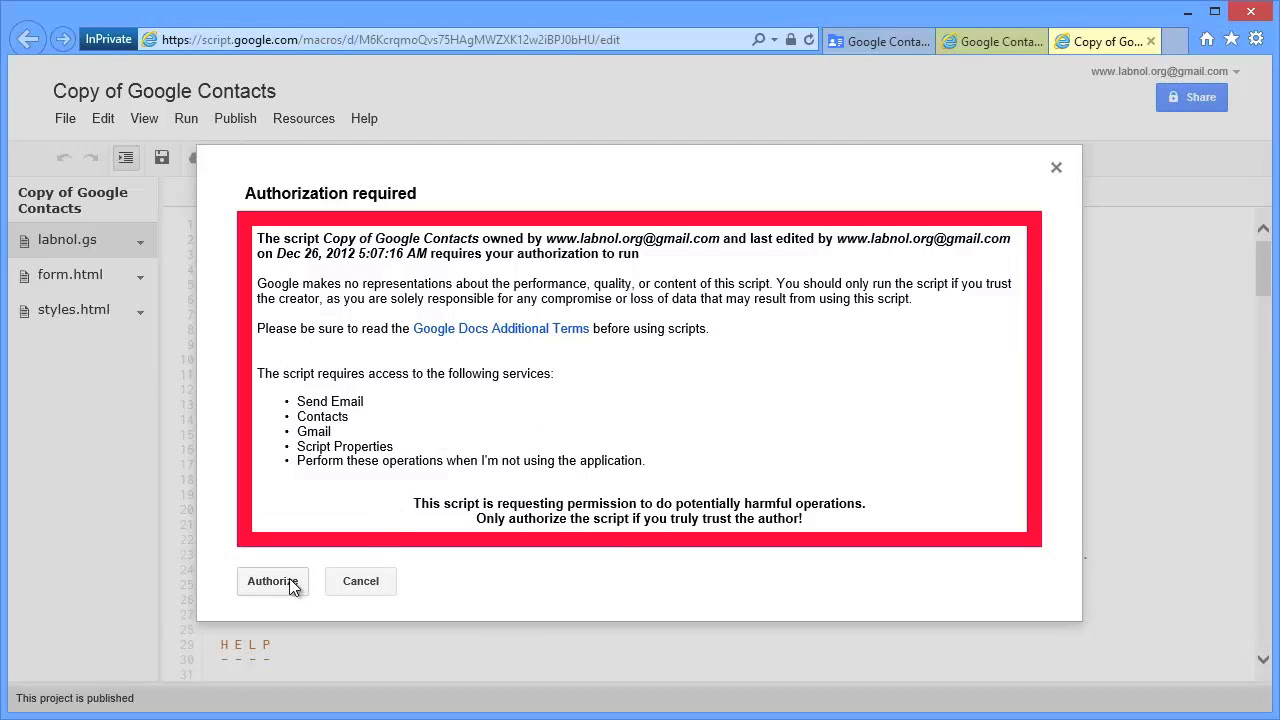
{"action": "left_click", "coordinate": [272, 581]}
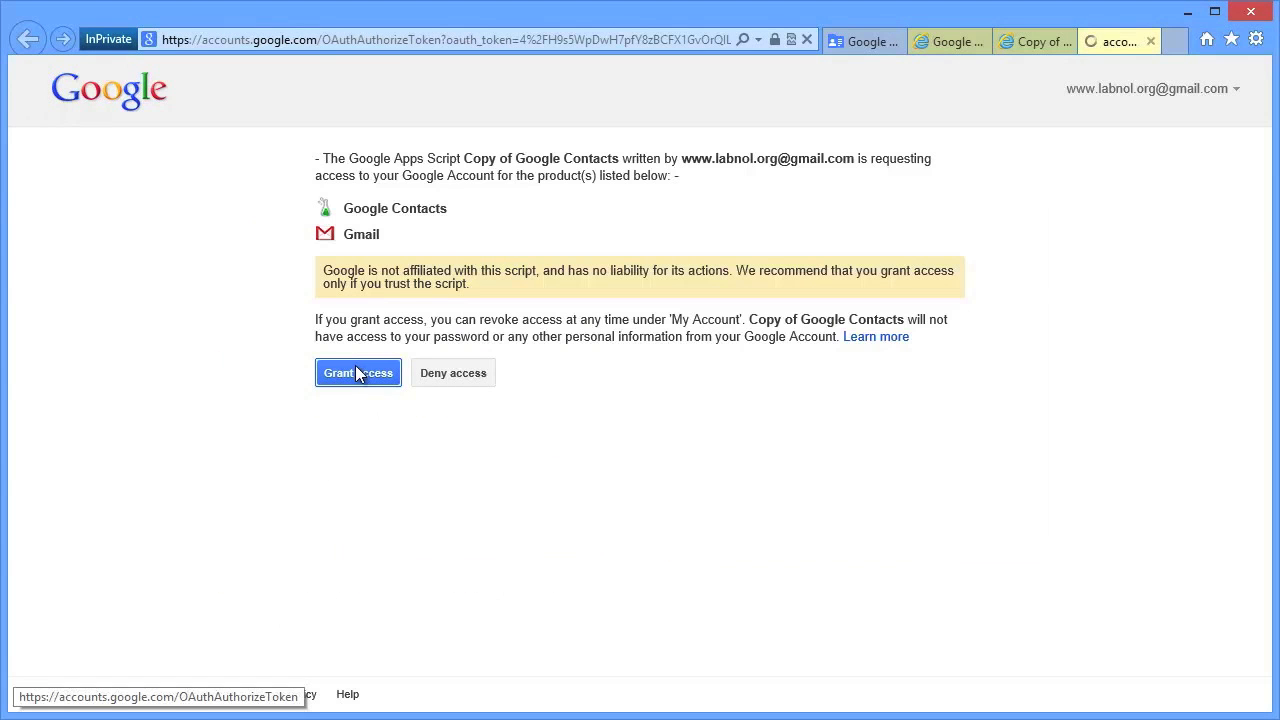
{"action": "left_click", "coordinate": [357, 372]}
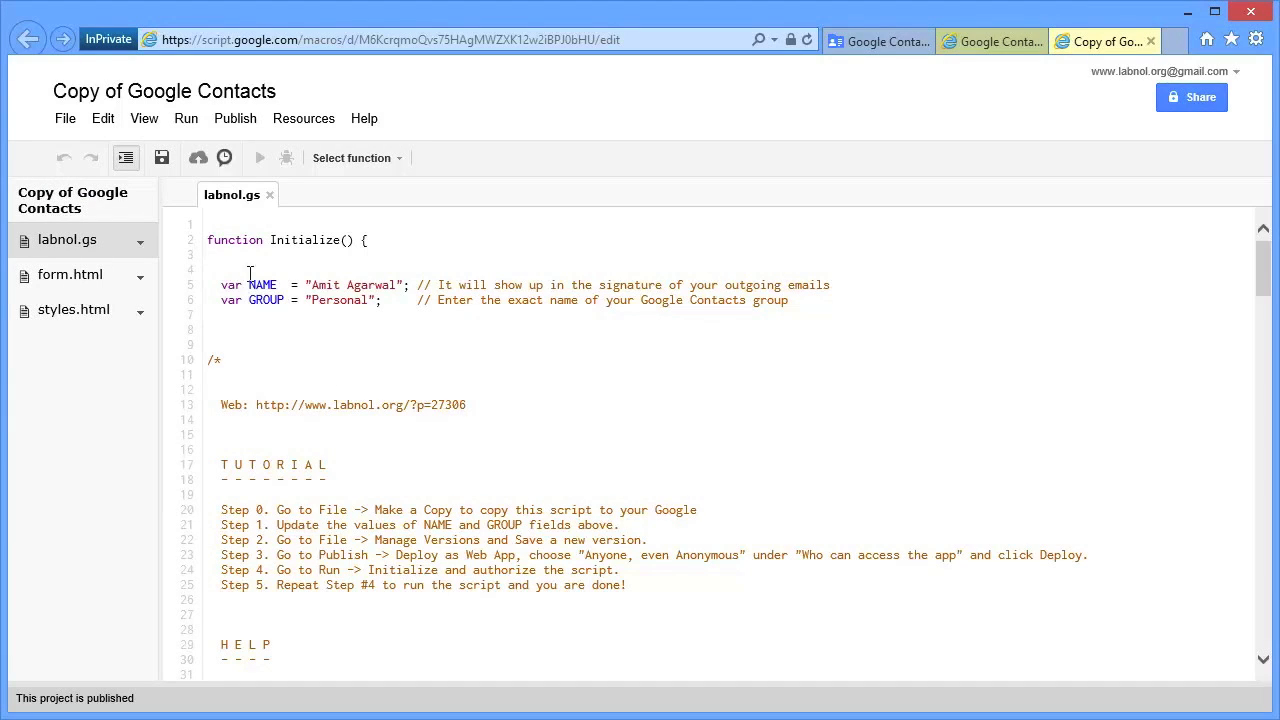
Step: Run the Initialize function again and let it finish
{"action": "left_click", "coordinate": [185, 118]}
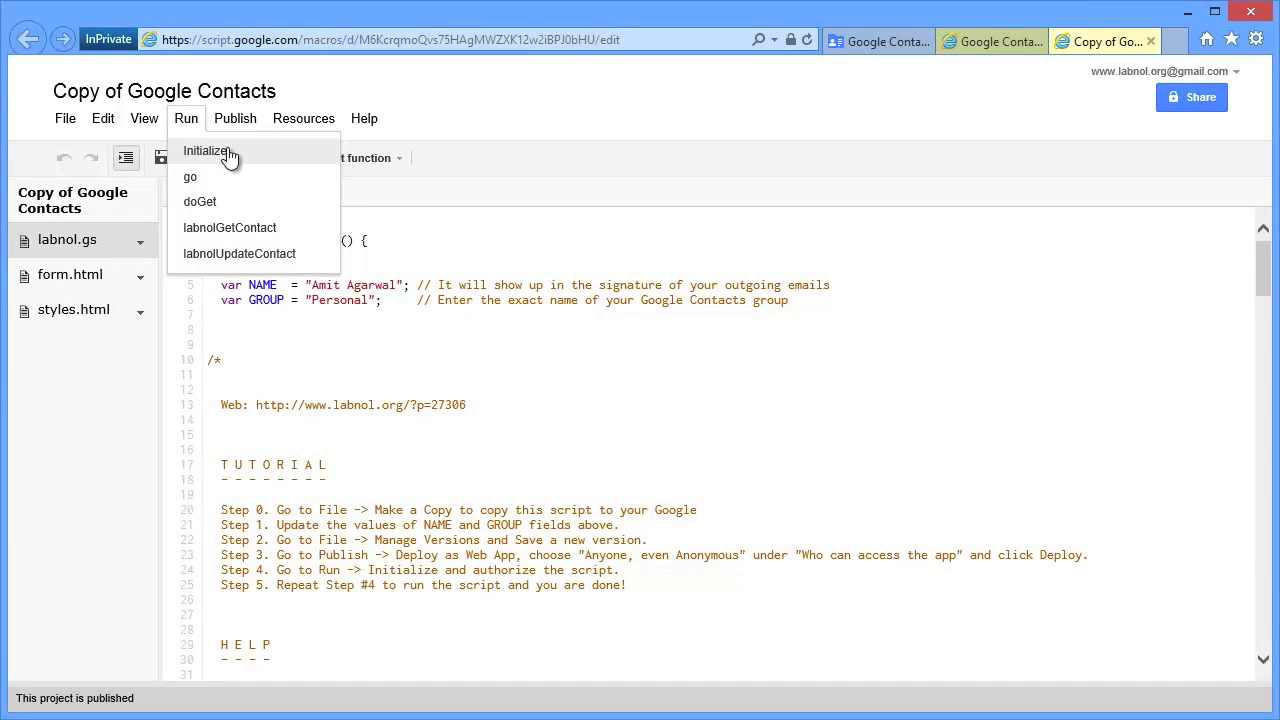
{"action": "left_click", "coordinate": [207, 150]}
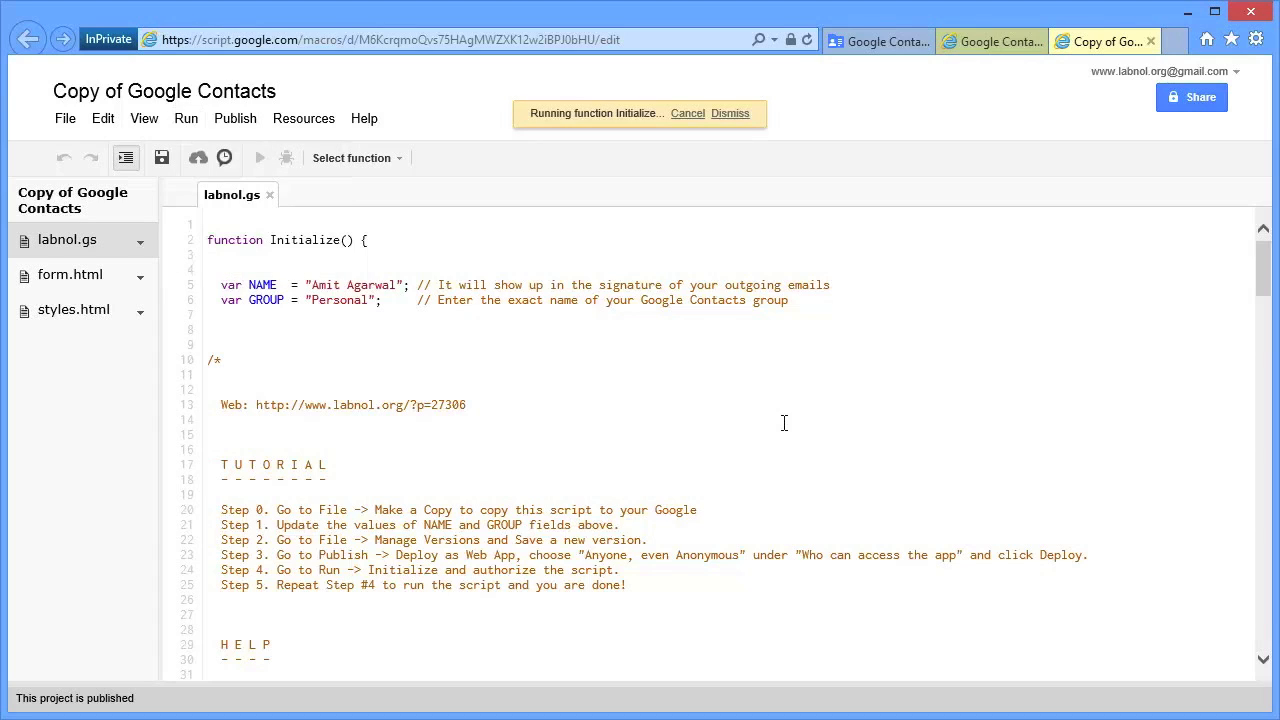
{"action": "left_click", "coordinate": [730, 113]}
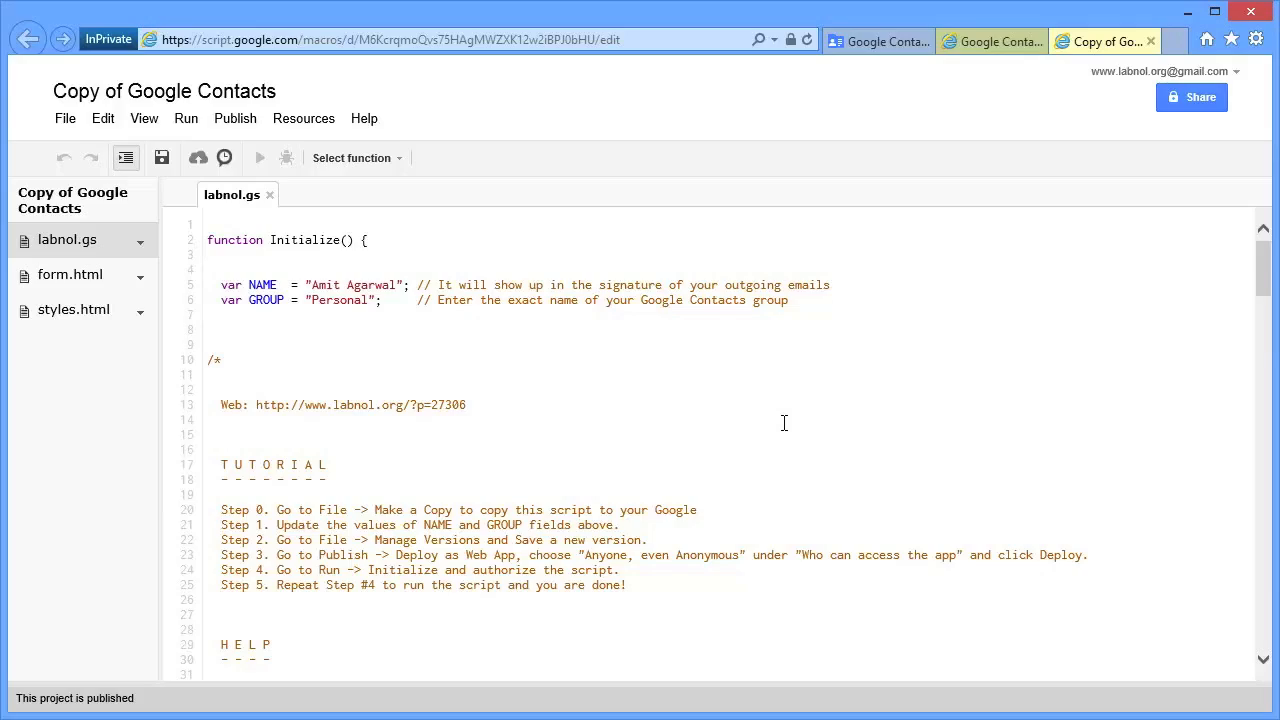
{"action": "mouse_move", "coordinate": [735, 515]}
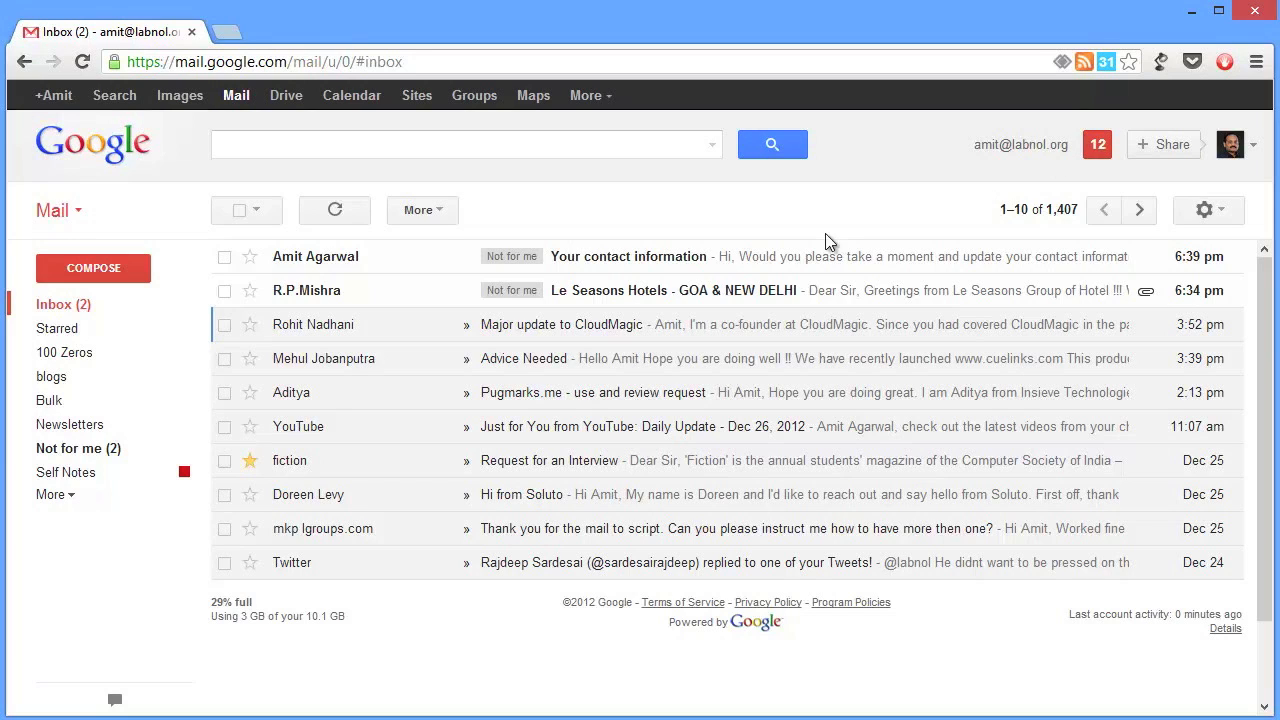
{"action": "mouse_move", "coordinate": [843, 213]}
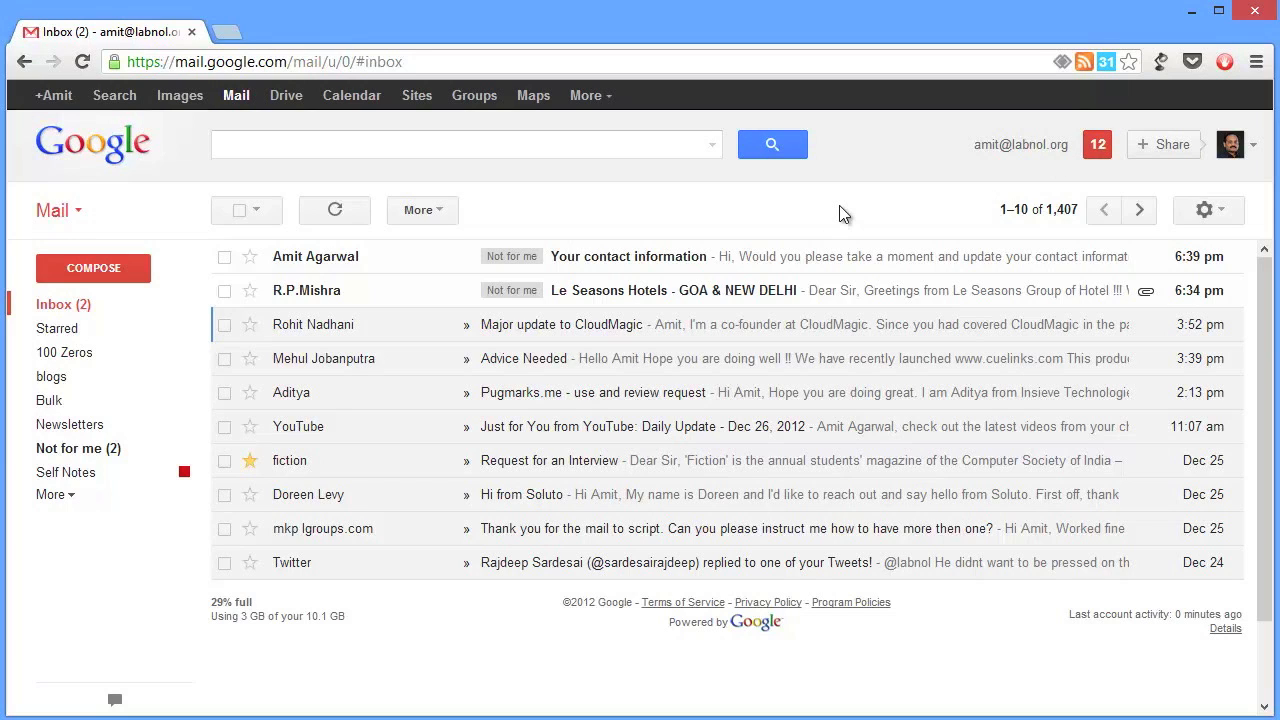
{"action": "mouse_move", "coordinate": [820, 272]}
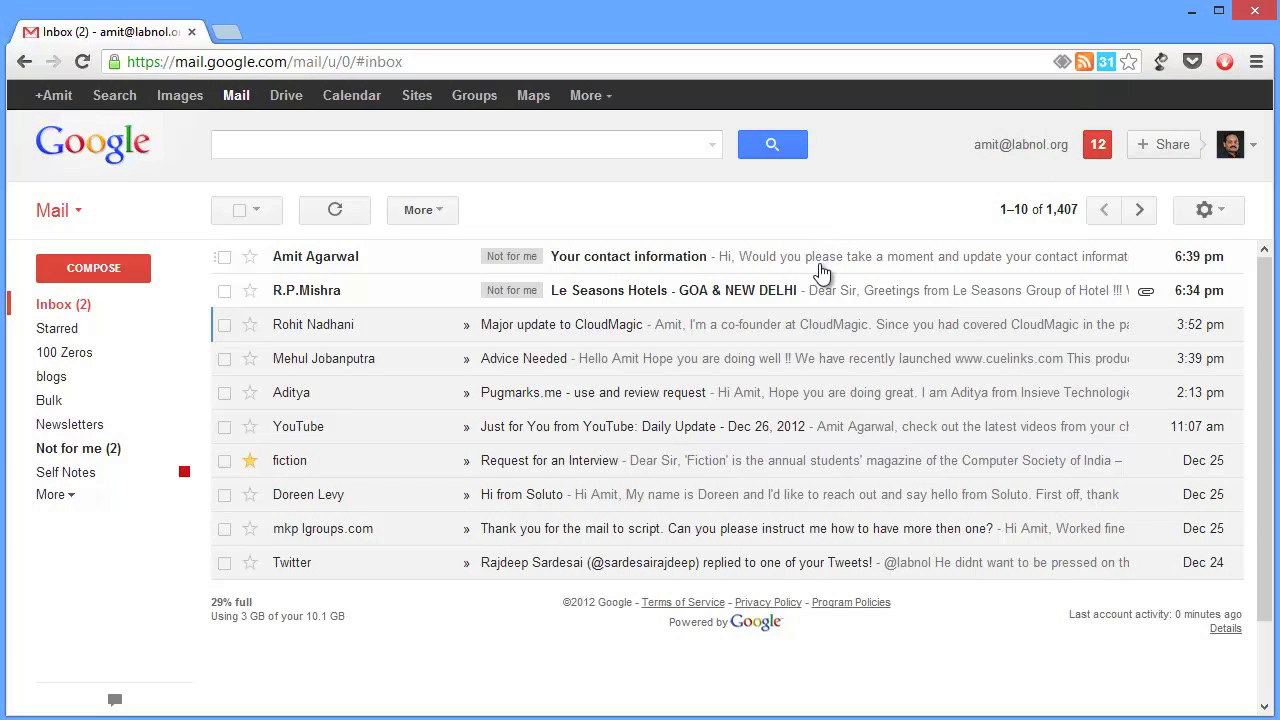
Step: Open the 'Your contact information' email and follow its 'click here' link
{"action": "left_click", "coordinate": [628, 256]}
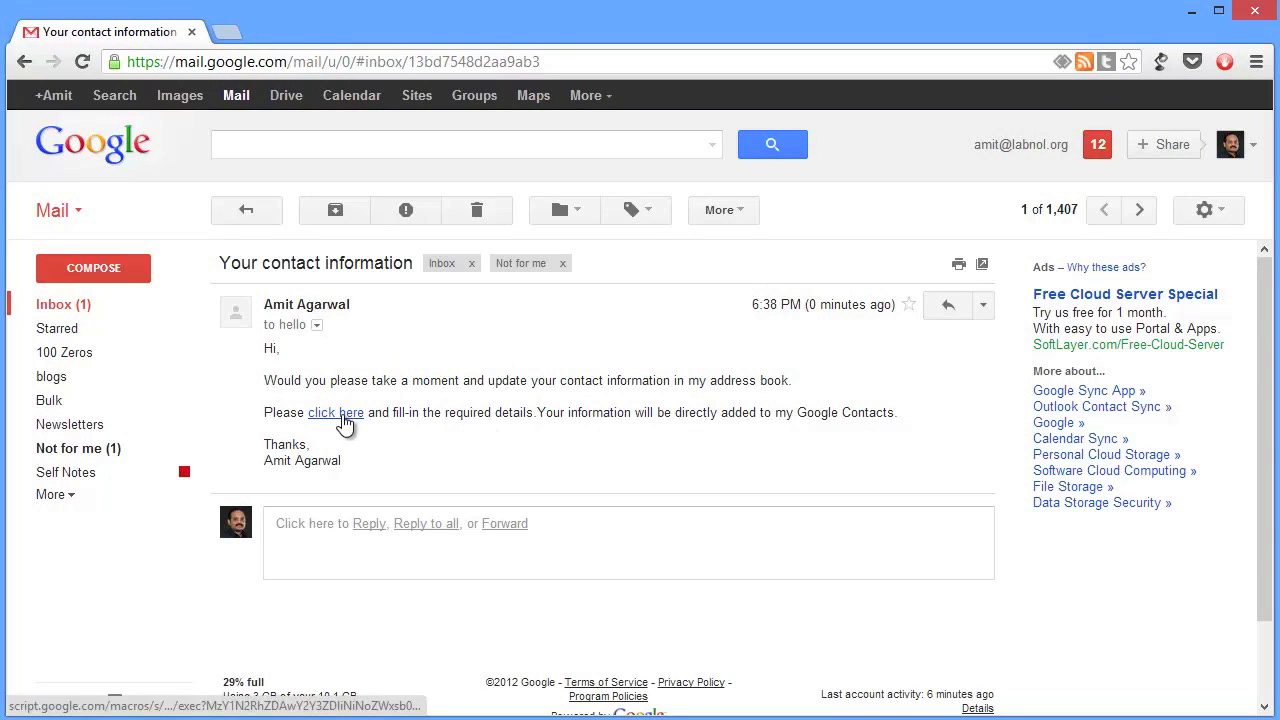
{"action": "left_click", "coordinate": [335, 412]}
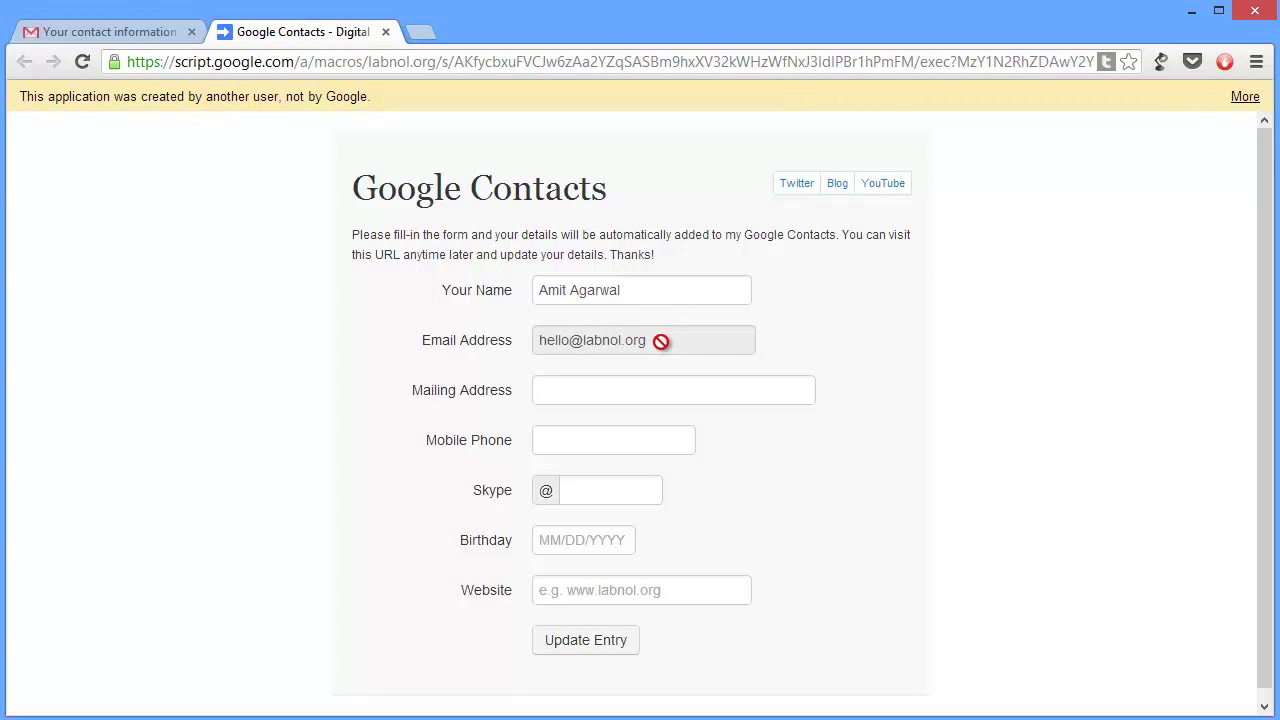
{"action": "mouse_move", "coordinate": [1005, 474]}
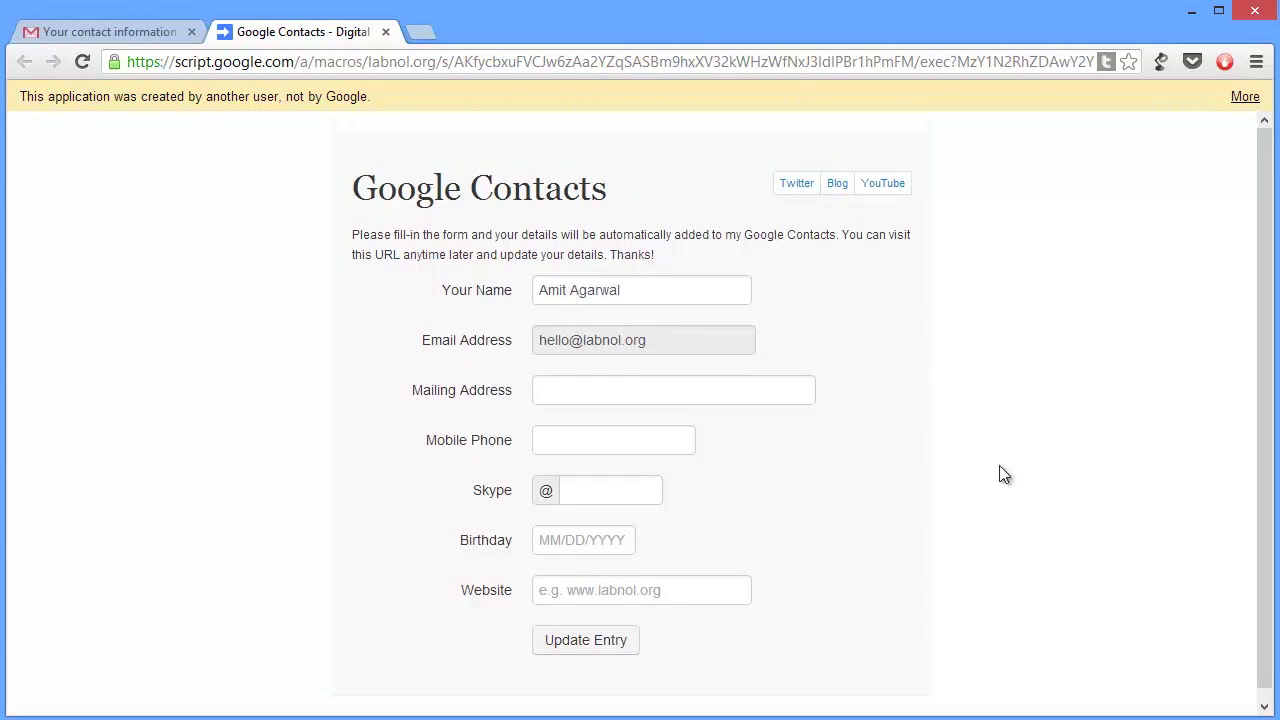
{"action": "type", "text": "10 Hanover Sq, NY 10005"}
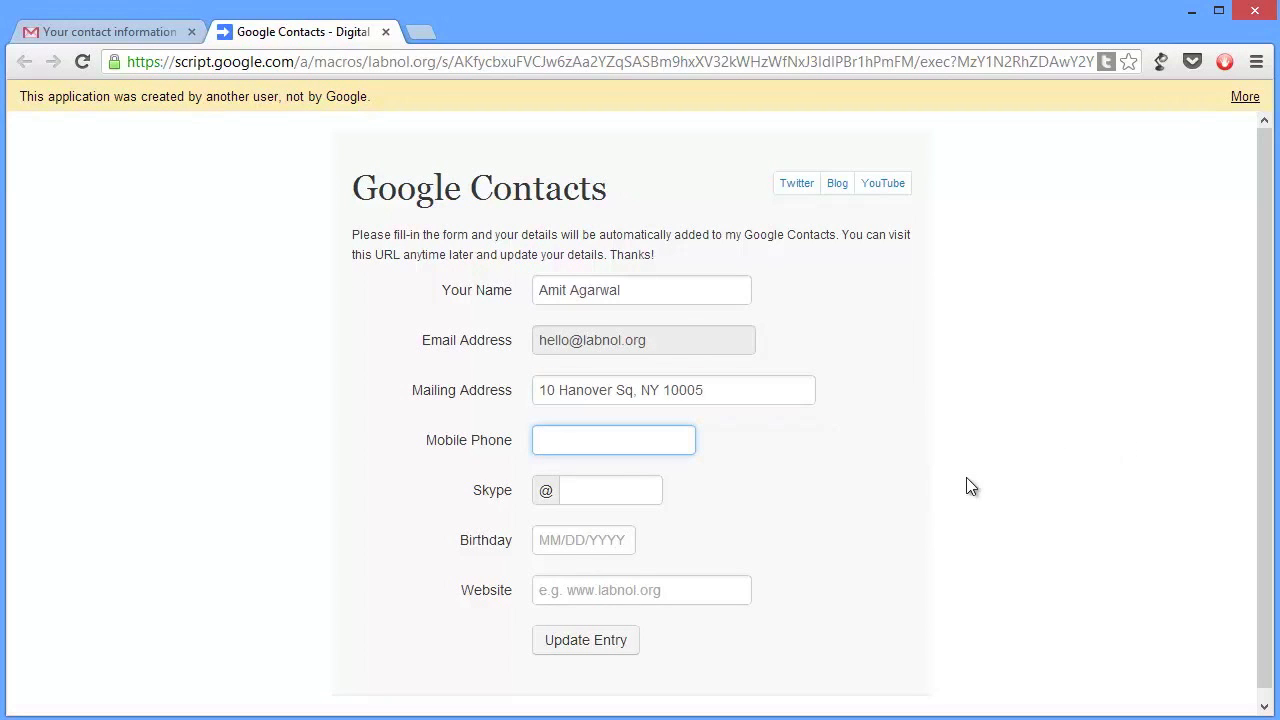
{"action": "type", "text": "labnol"}
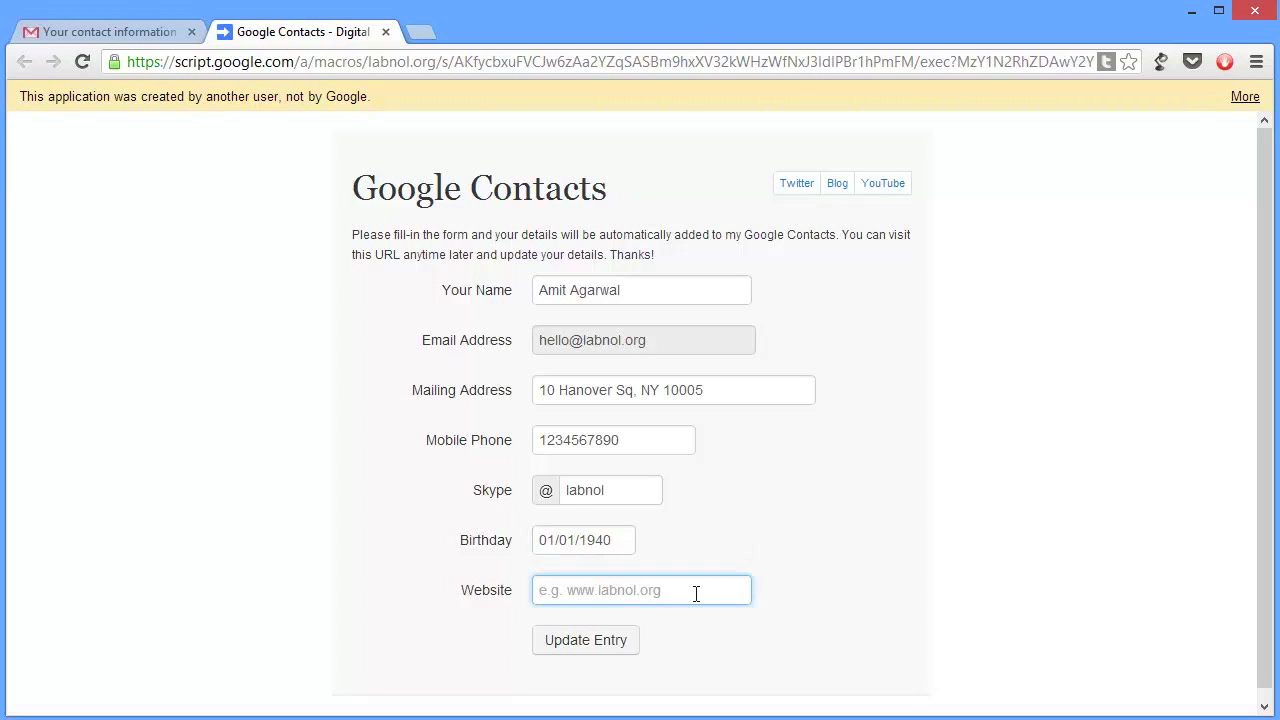
{"action": "type", "text": "www.labnol.org"}
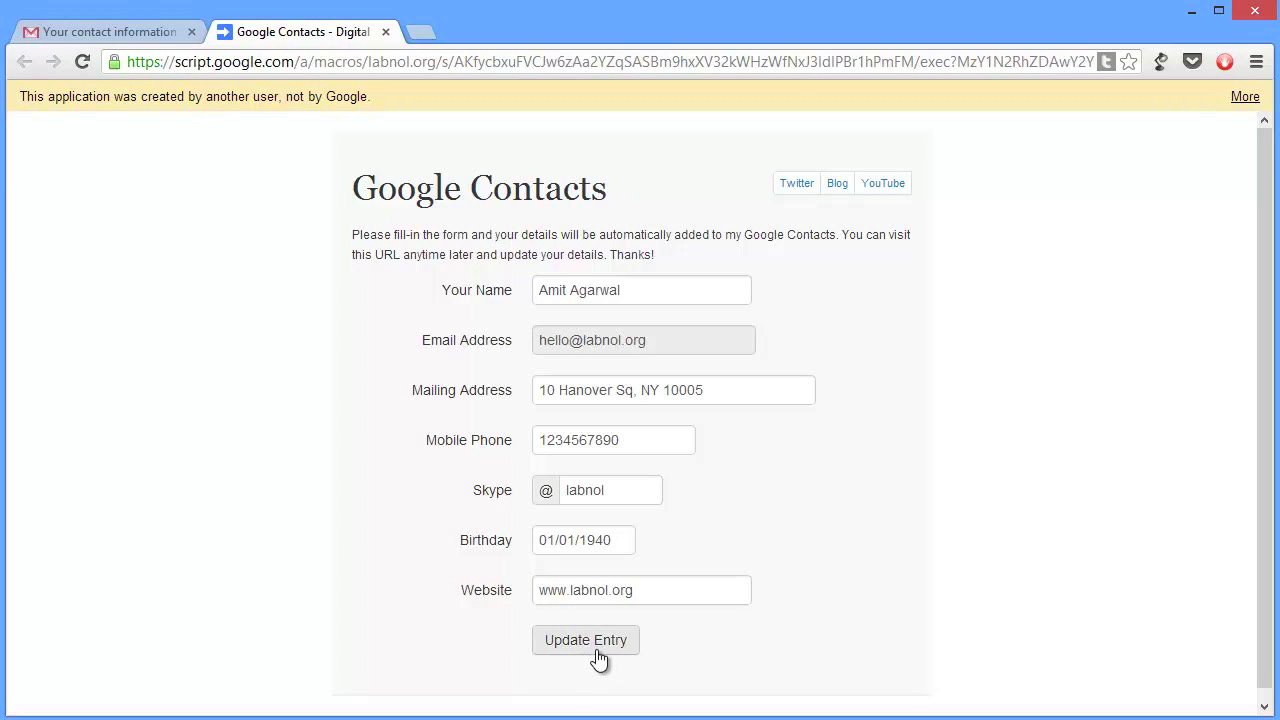
{"action": "left_click", "coordinate": [585, 640]}
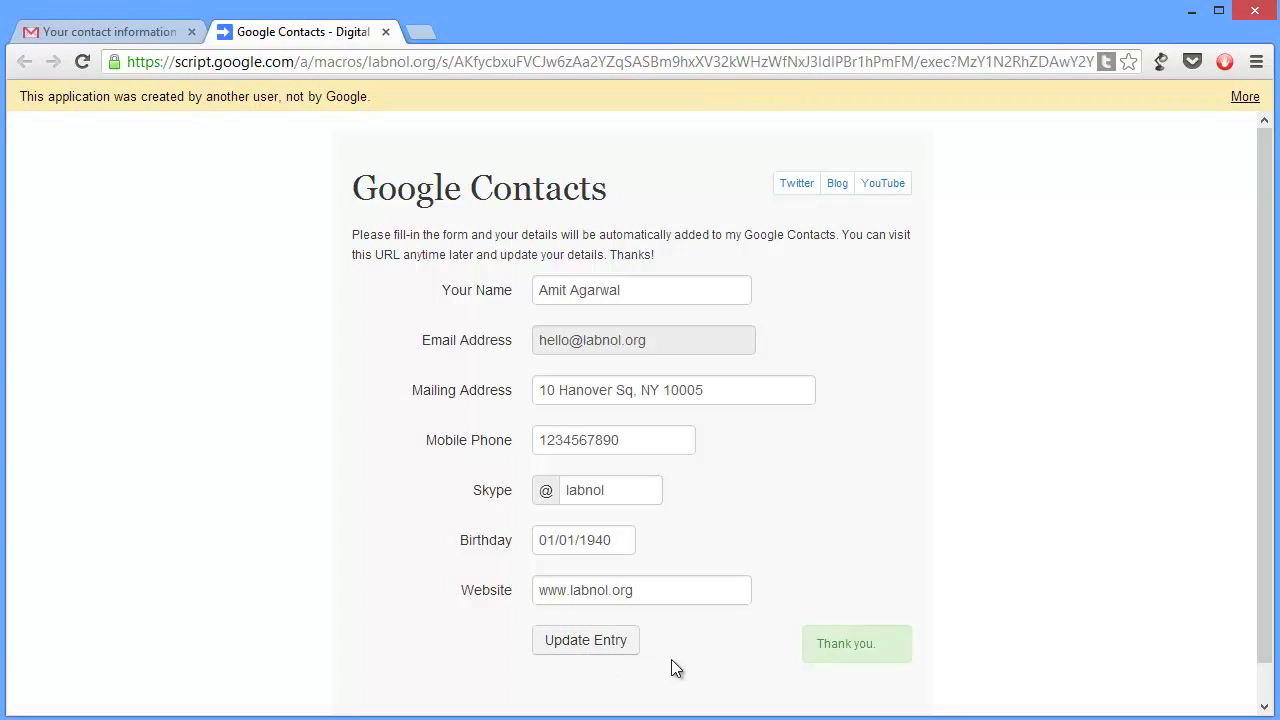
{"action": "mouse_move", "coordinate": [850, 668]}
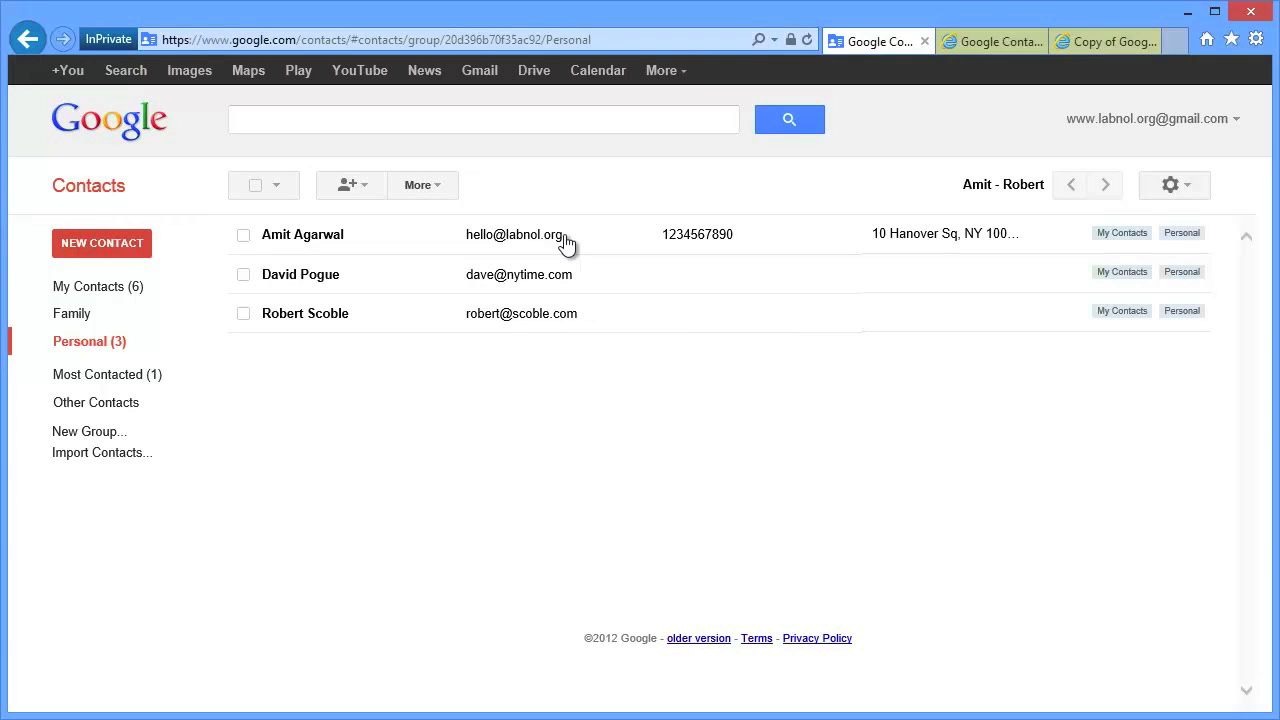
Step: Open Amit Agarwal's contact page to view the submitted details
{"action": "left_click", "coordinate": [302, 234]}
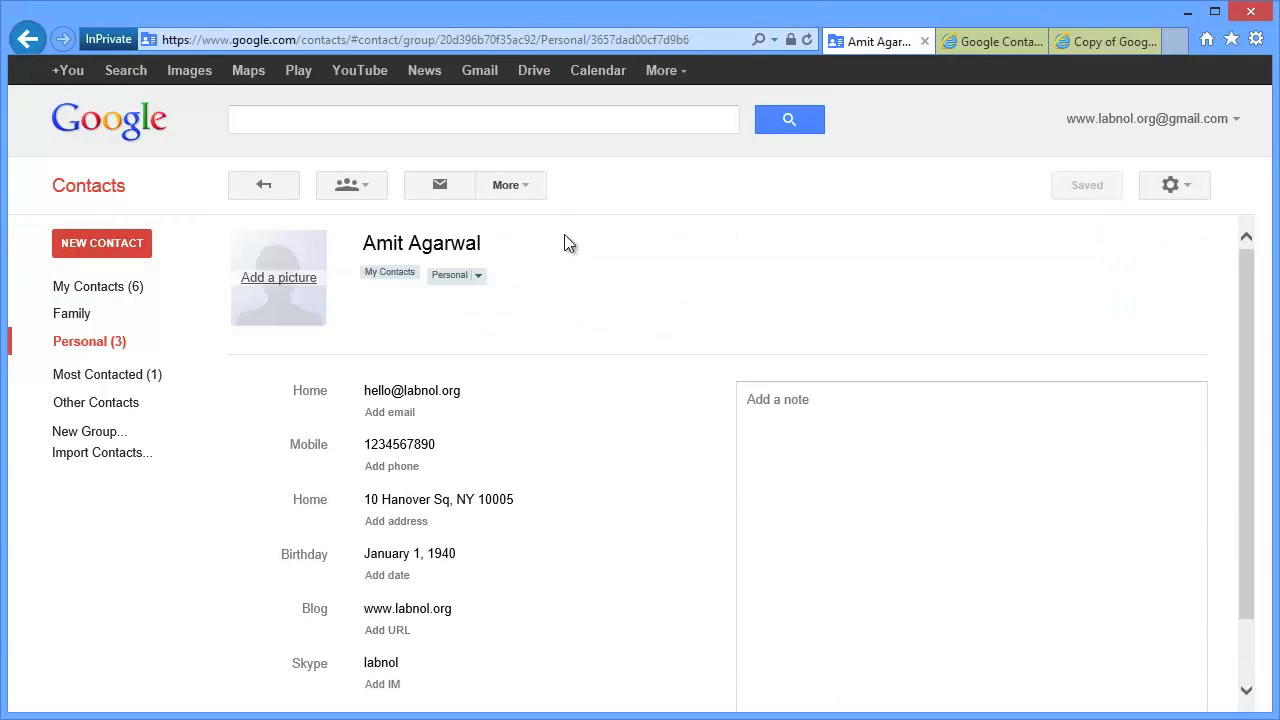
{"action": "mouse_move", "coordinate": [600, 398]}
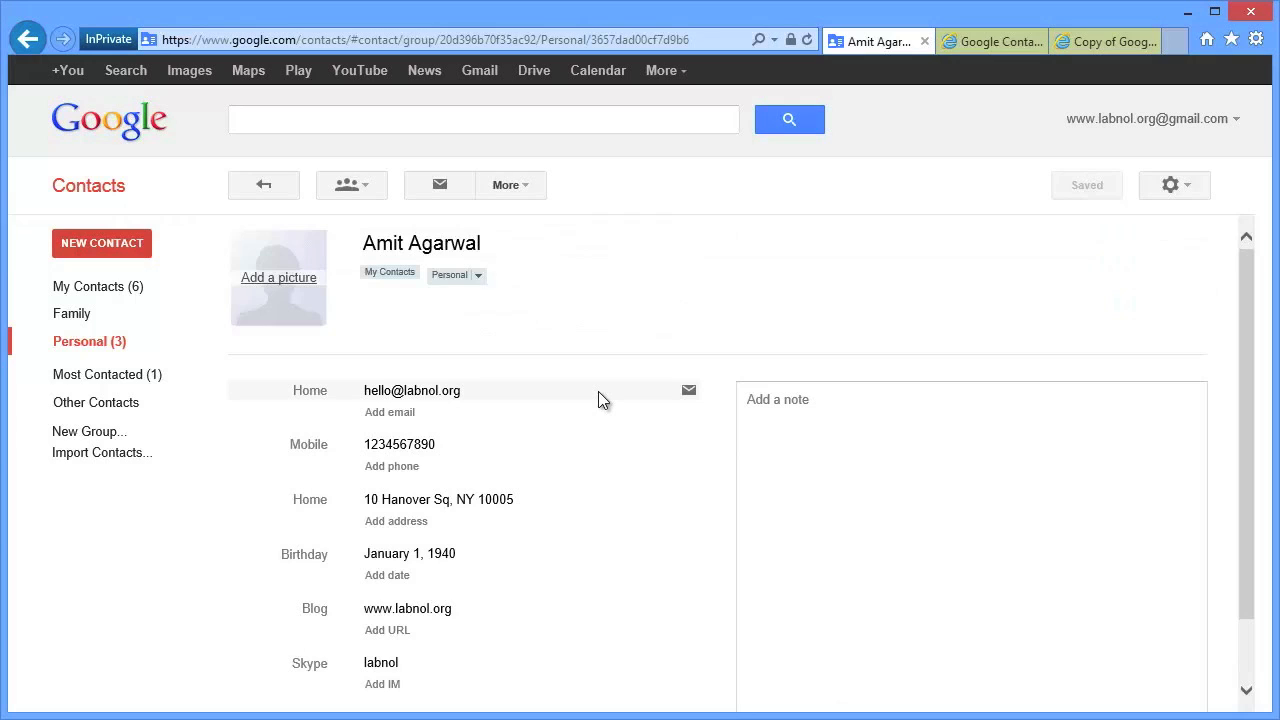